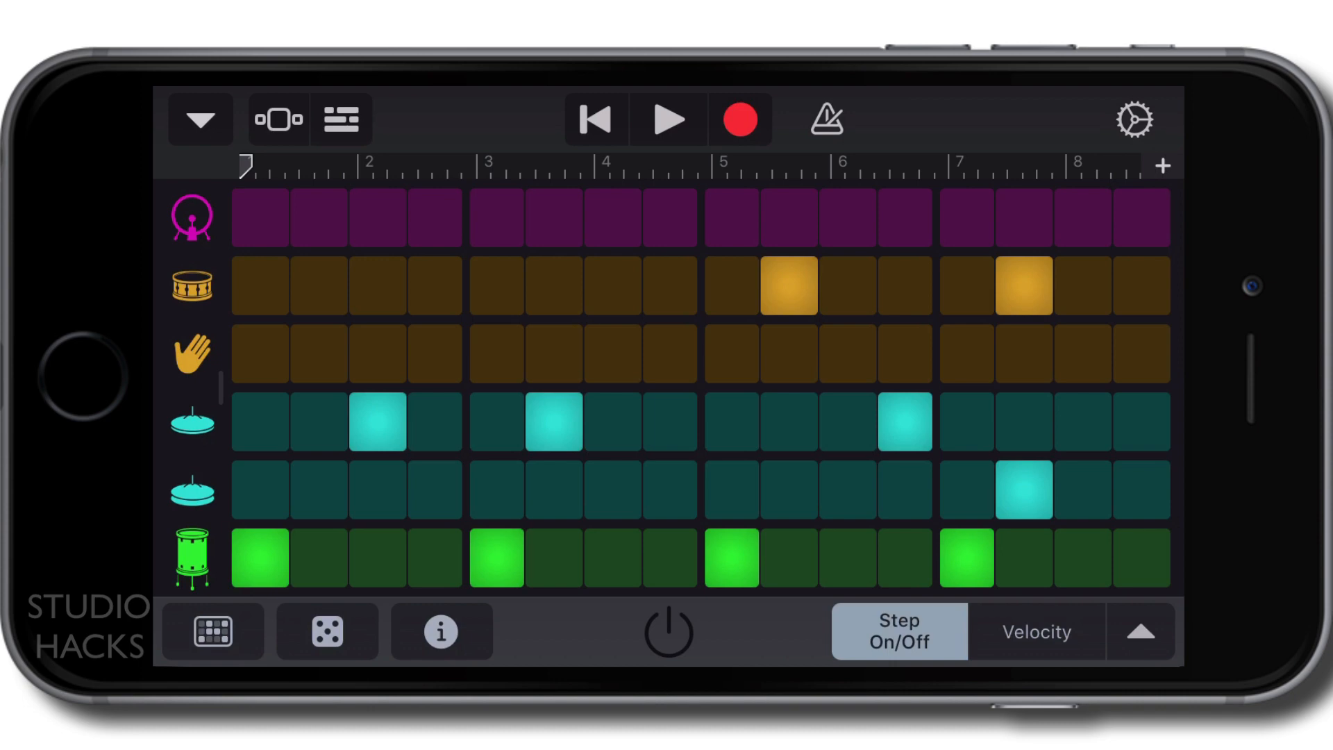
Step: Bring up the Track Controls / Song Settings menu from the gear icon over the drum grid
left_click(1135, 118)
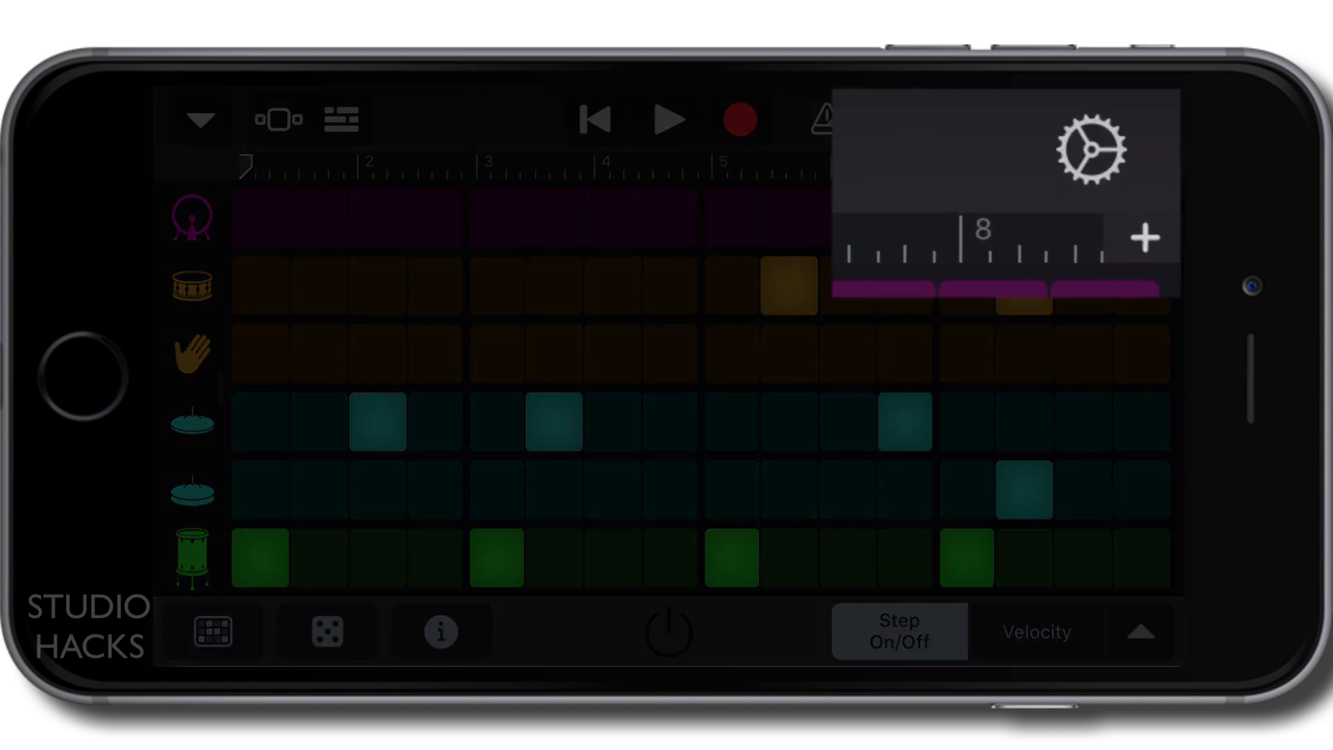
left_click(1136, 119)
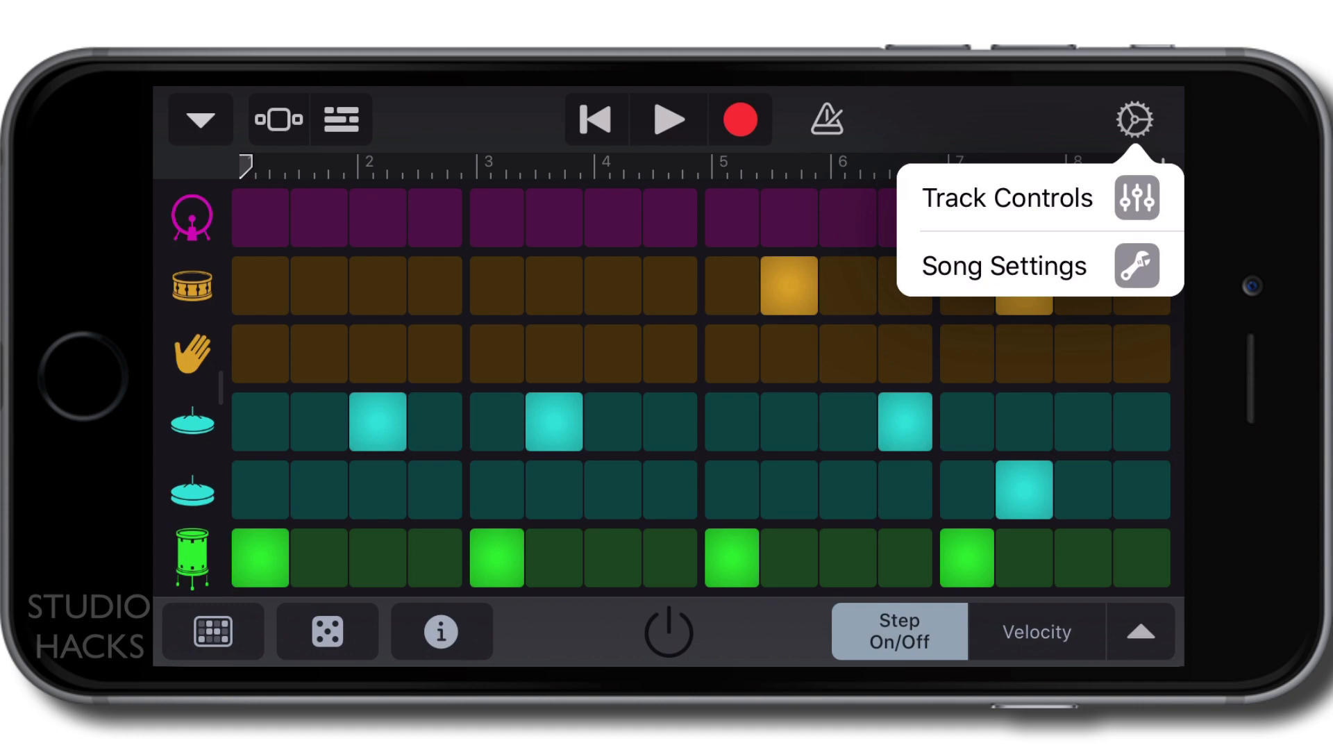
Step: Go into Song Settings > Metronome and Count-in, toggling count-in off then back on
left_click(1004, 266)
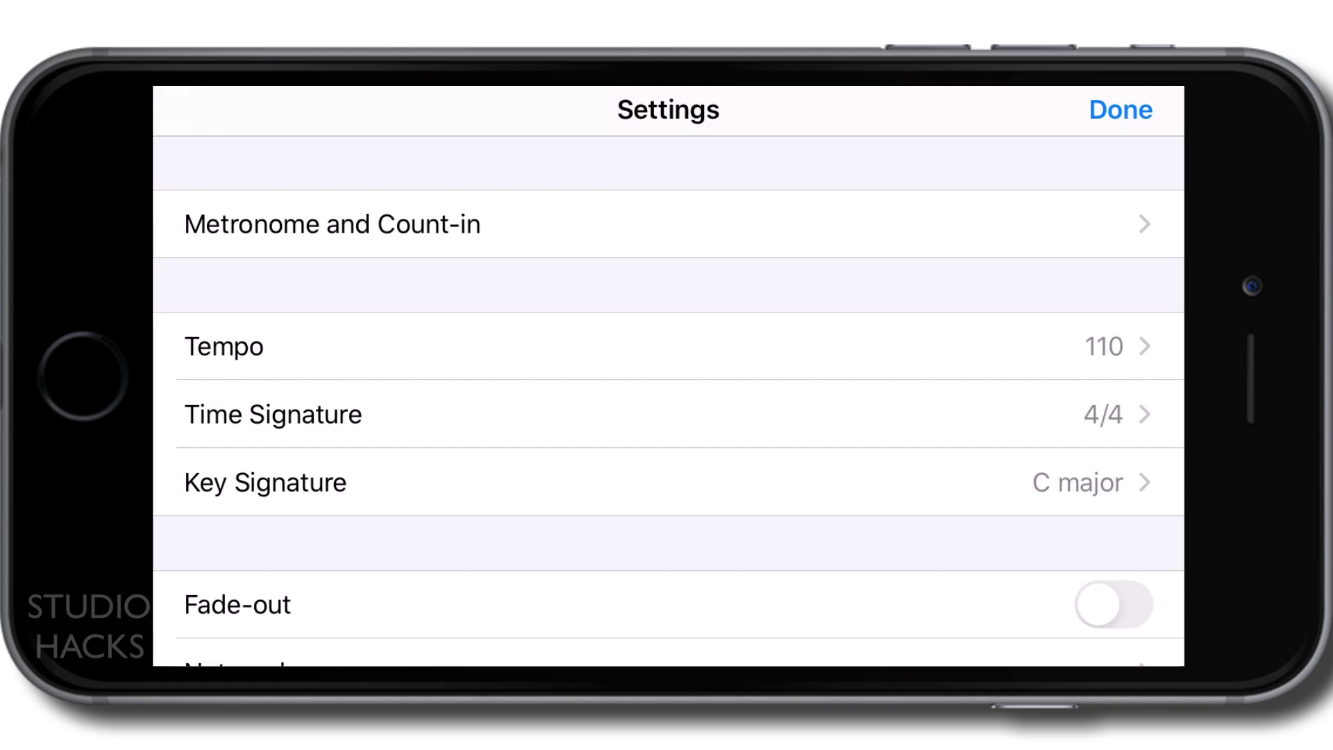
left_click(331, 224)
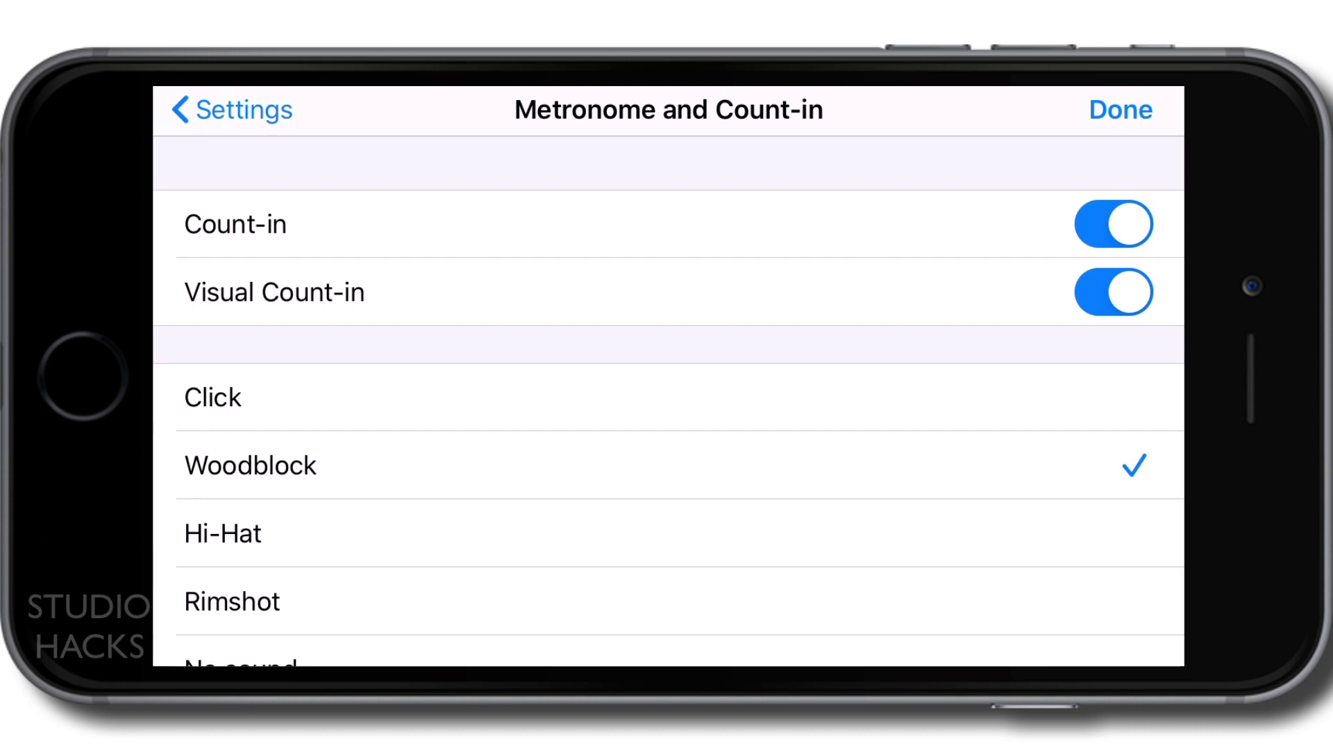
left_click(1111, 225)
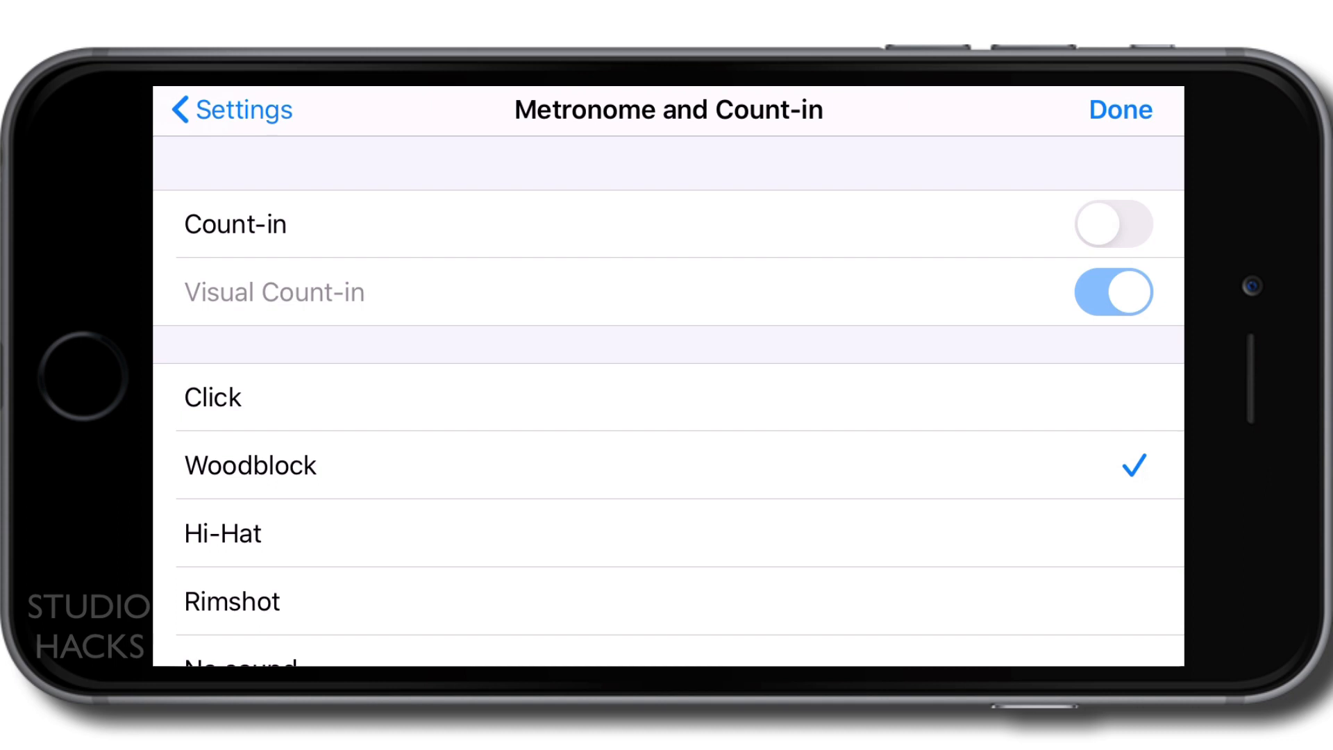
left_click(1111, 222)
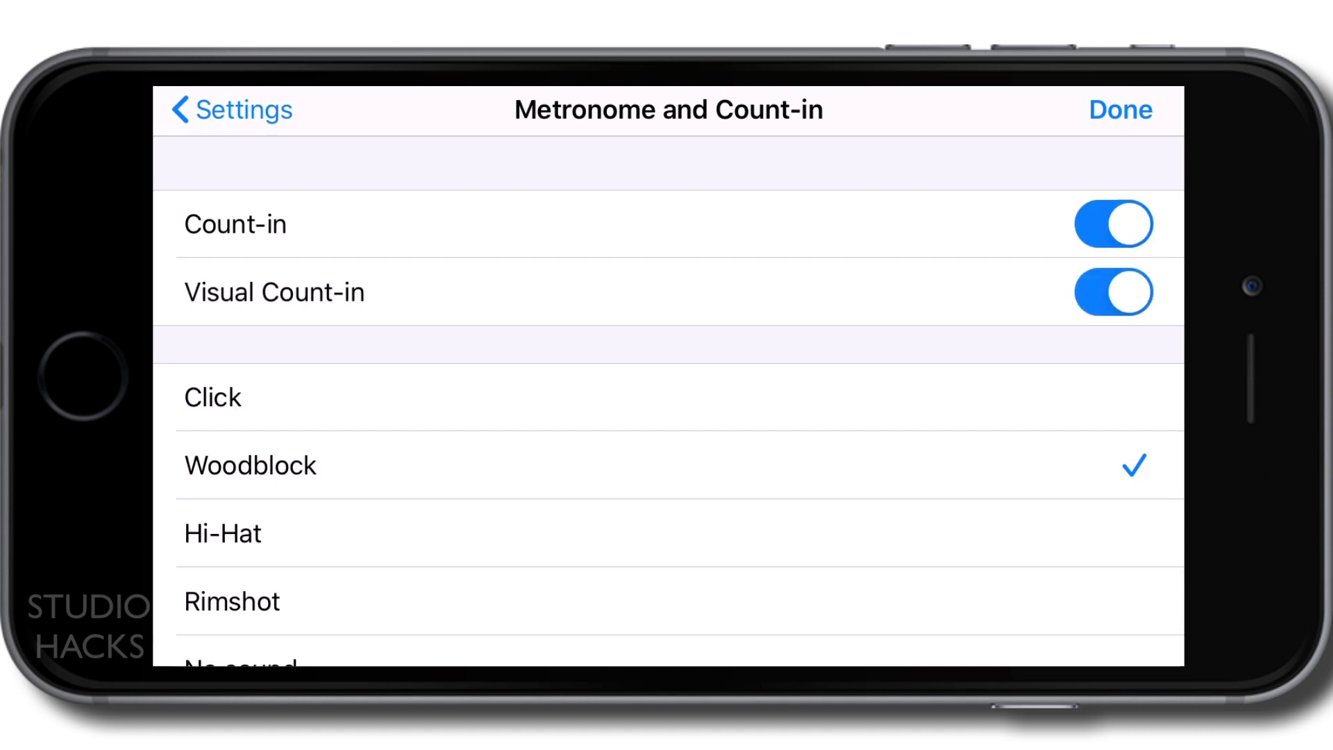
Step: Close settings, return to the drum grid and reopen Song Settings showing tempo 110, 4/4, C major
left_click(1119, 110)
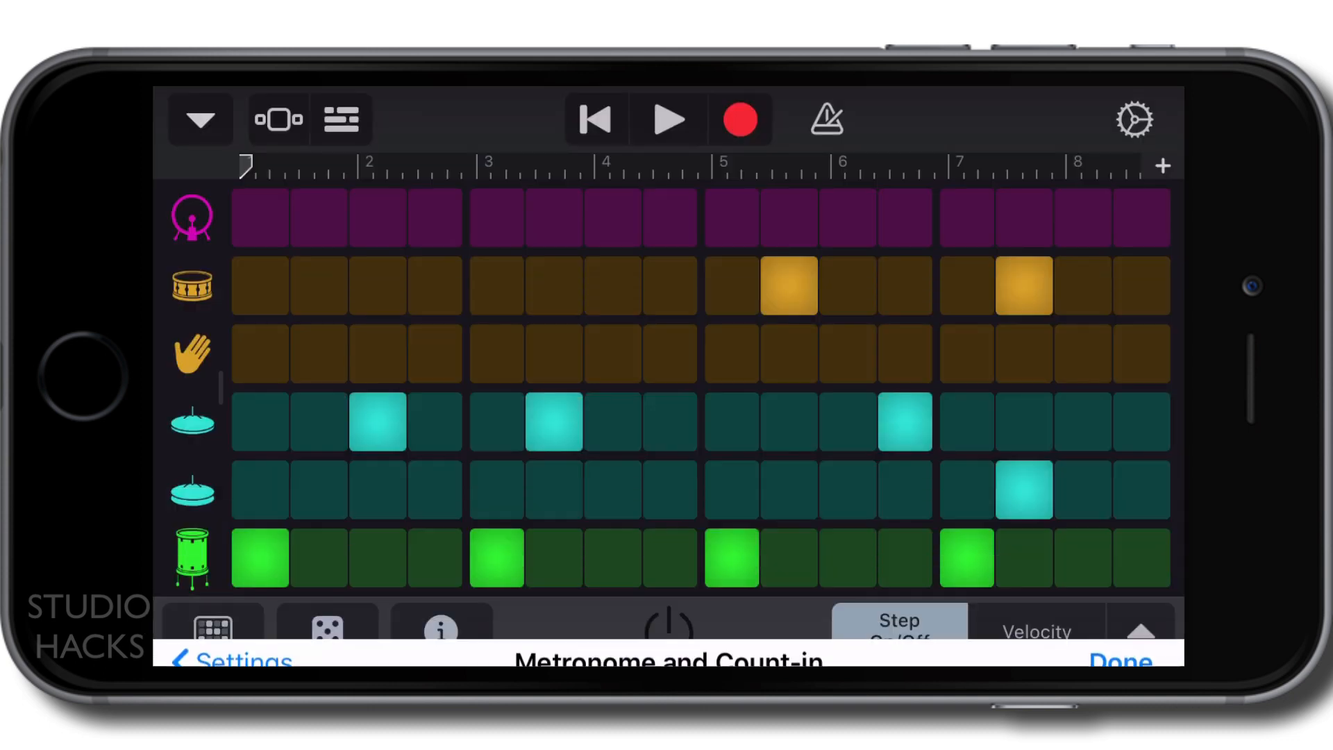
left_click(1112, 659)
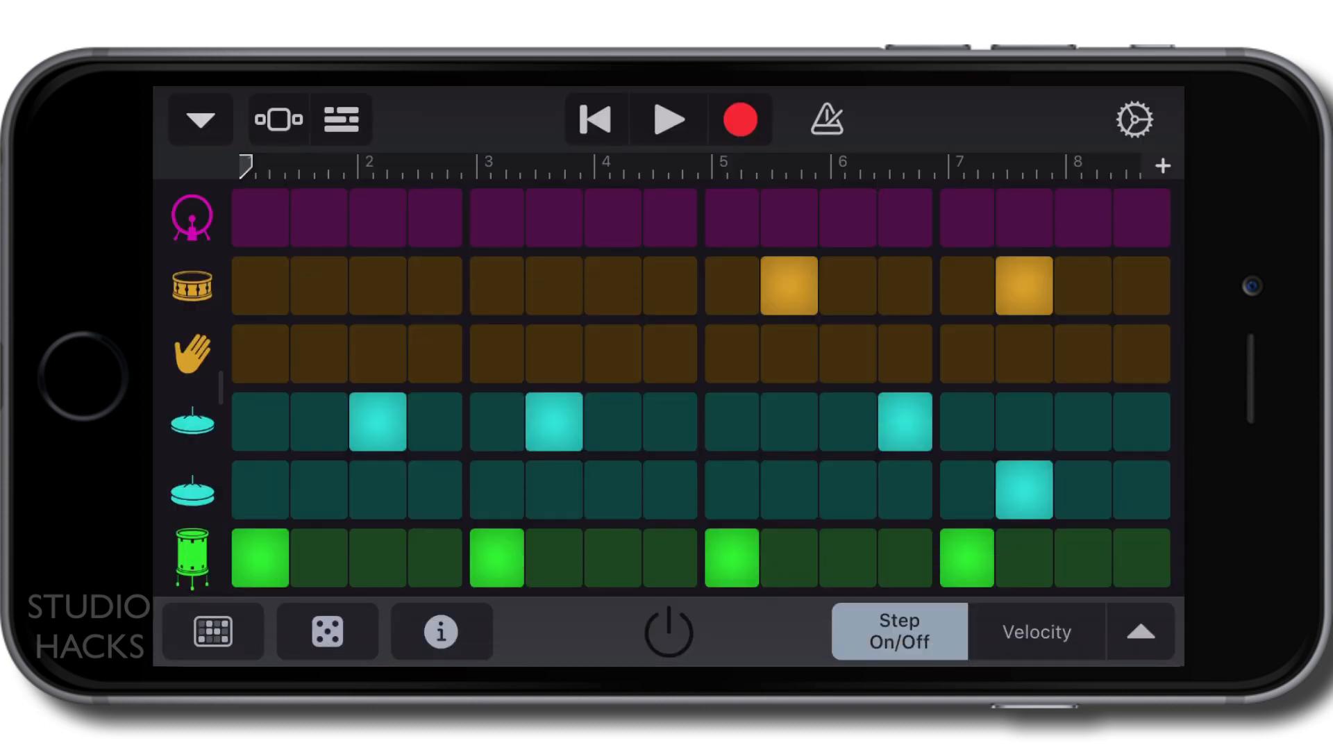
left_click(668, 118)
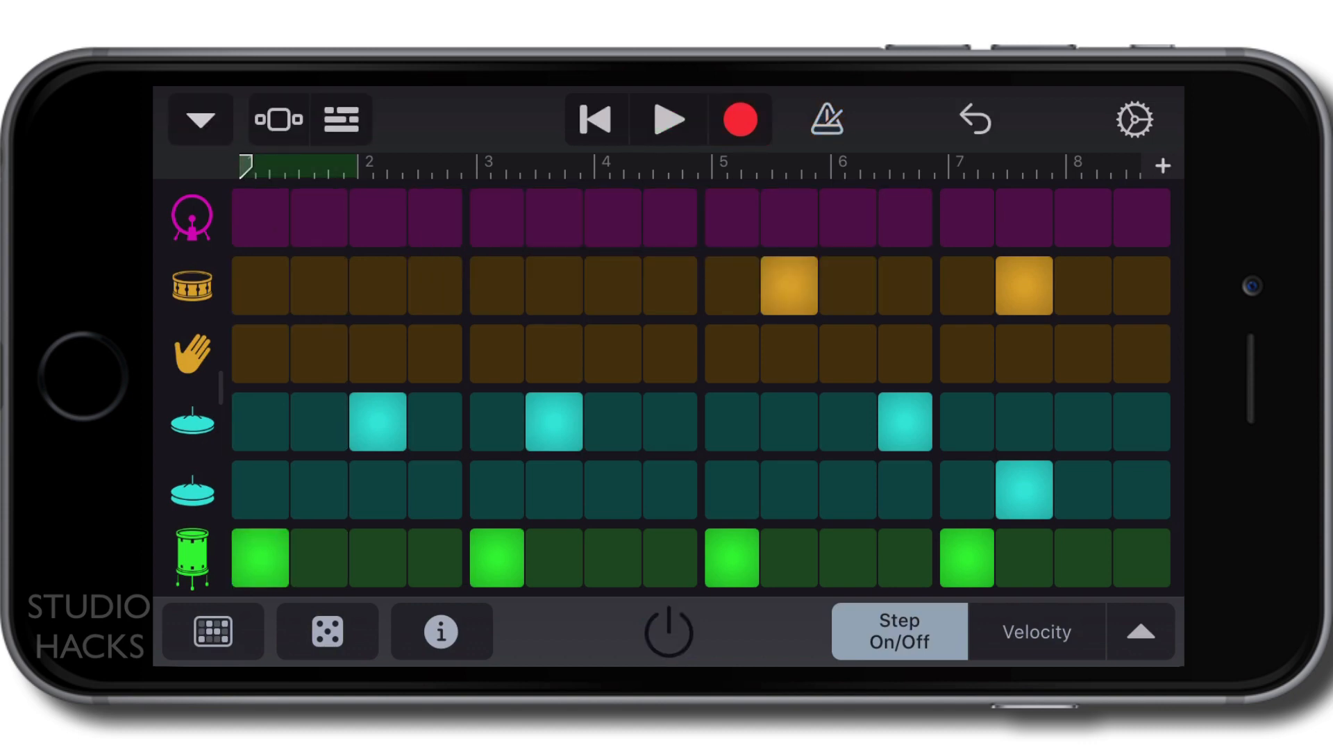
left_click(1135, 118)
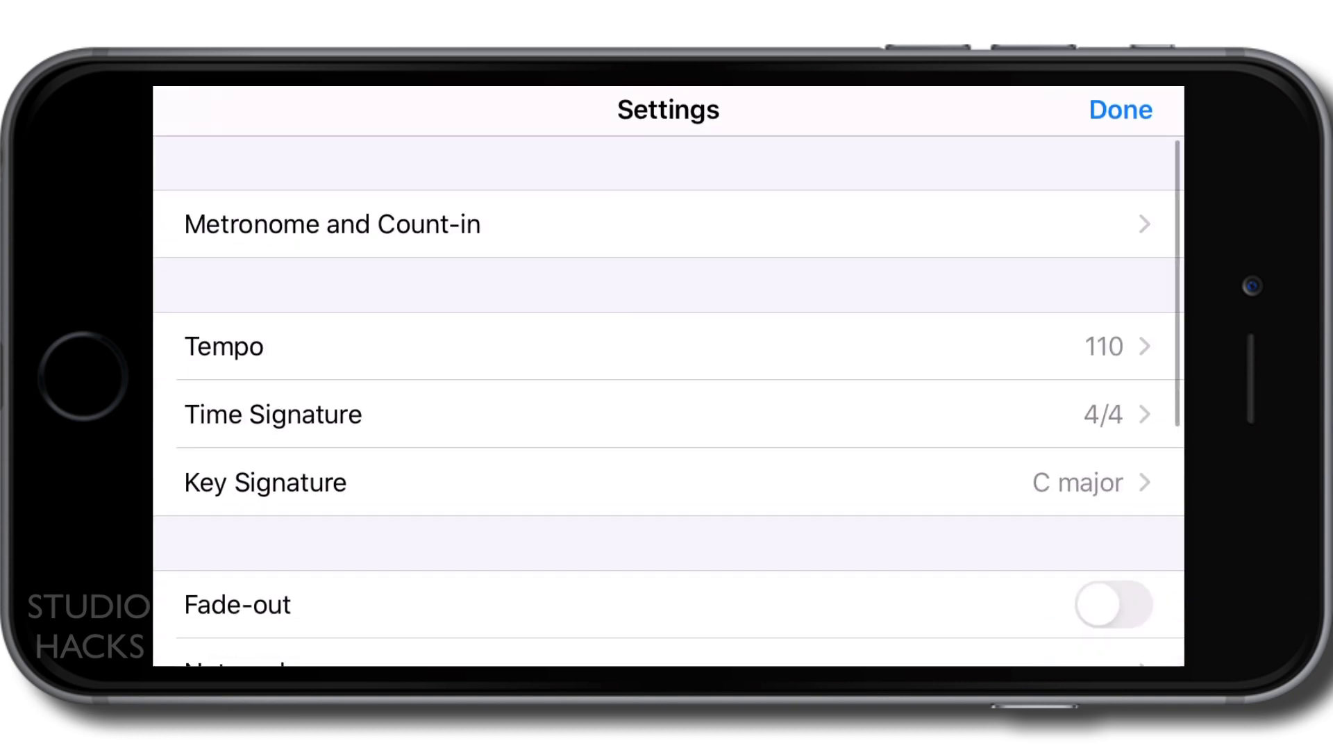
left_click(331, 224)
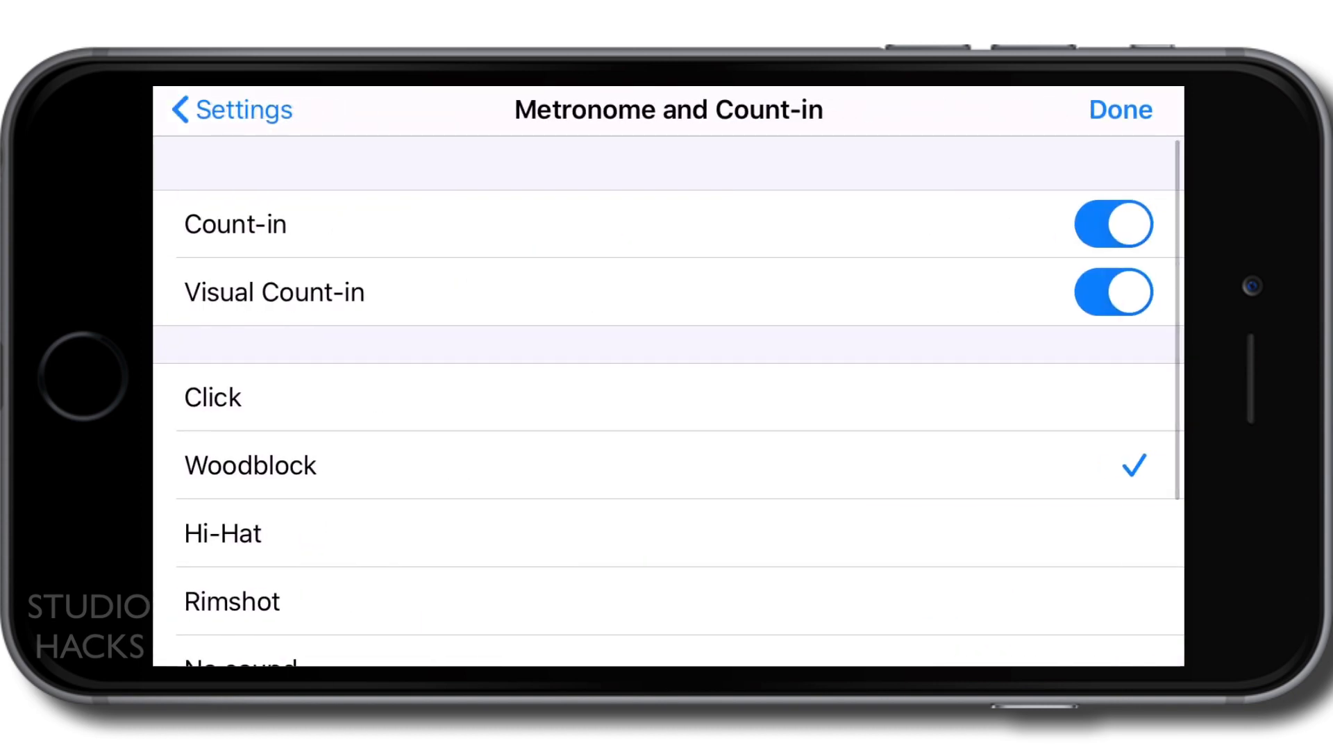
scroll("down", 3)
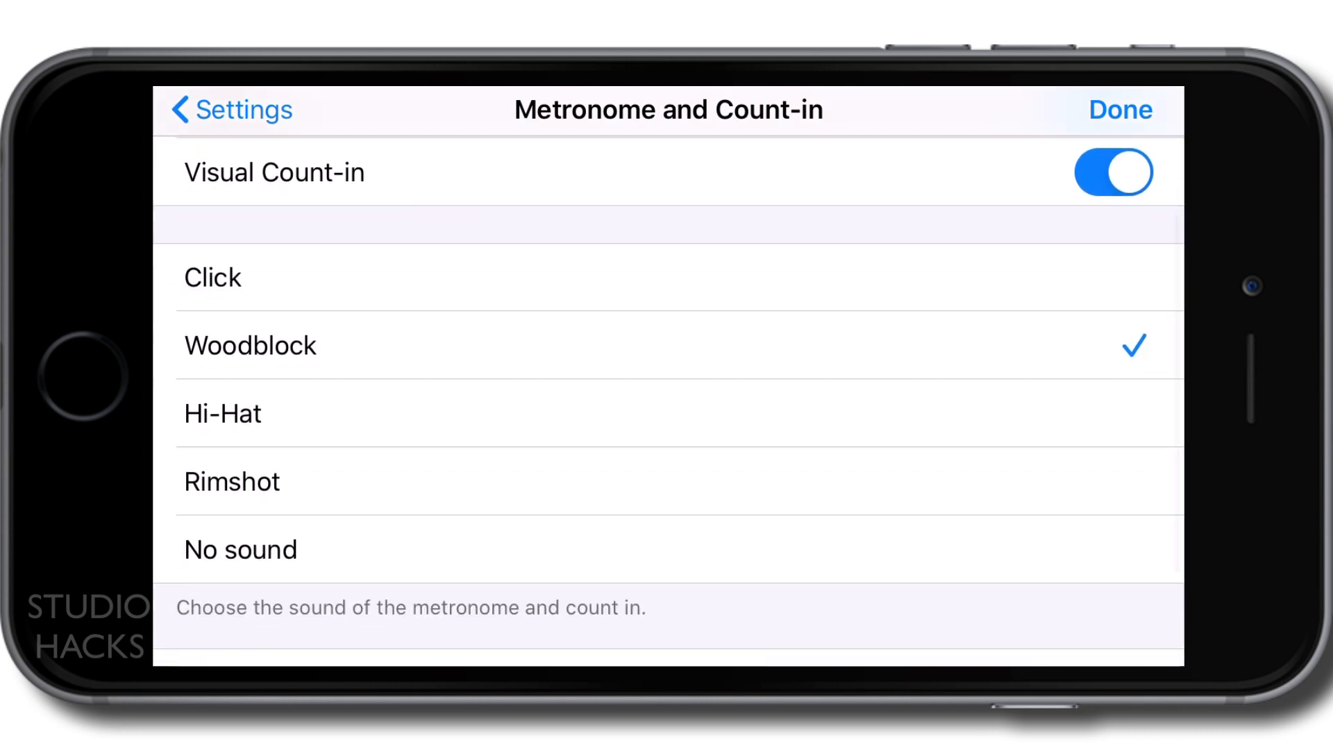
scroll("down", 3)
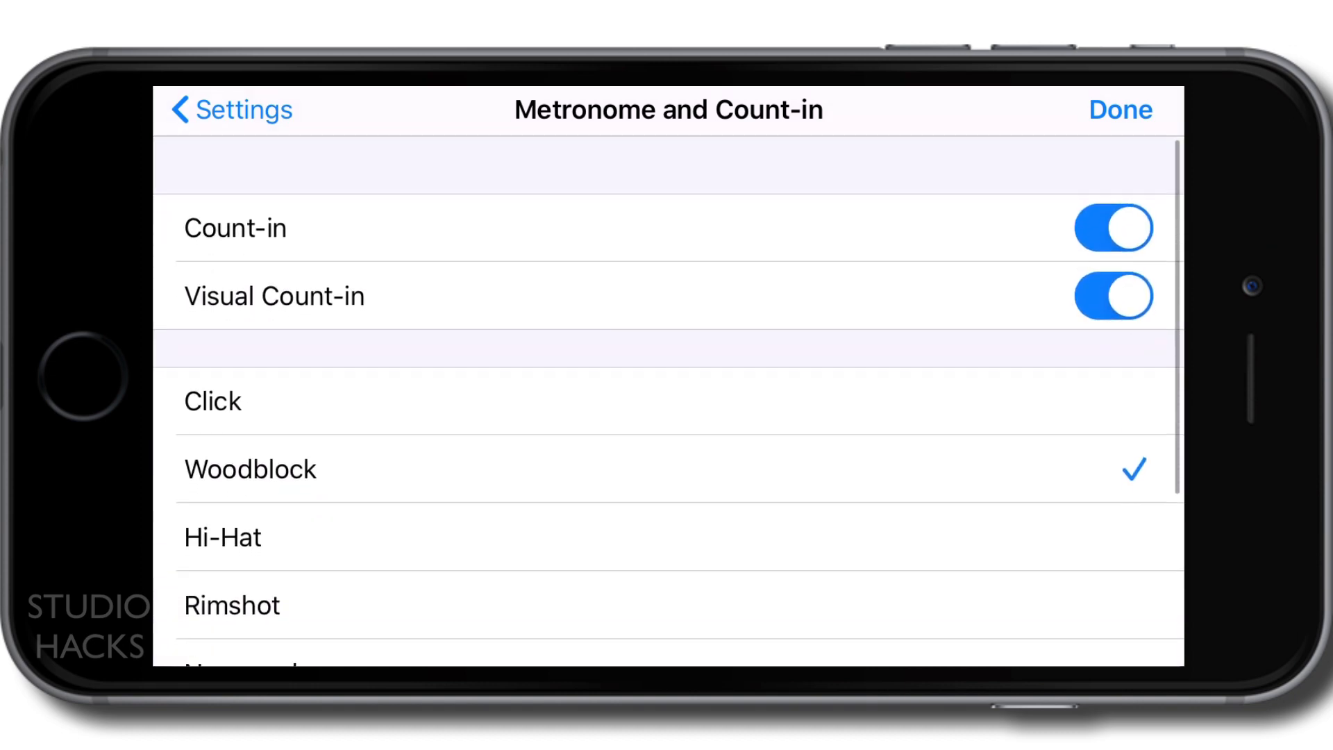
left_click(229, 110)
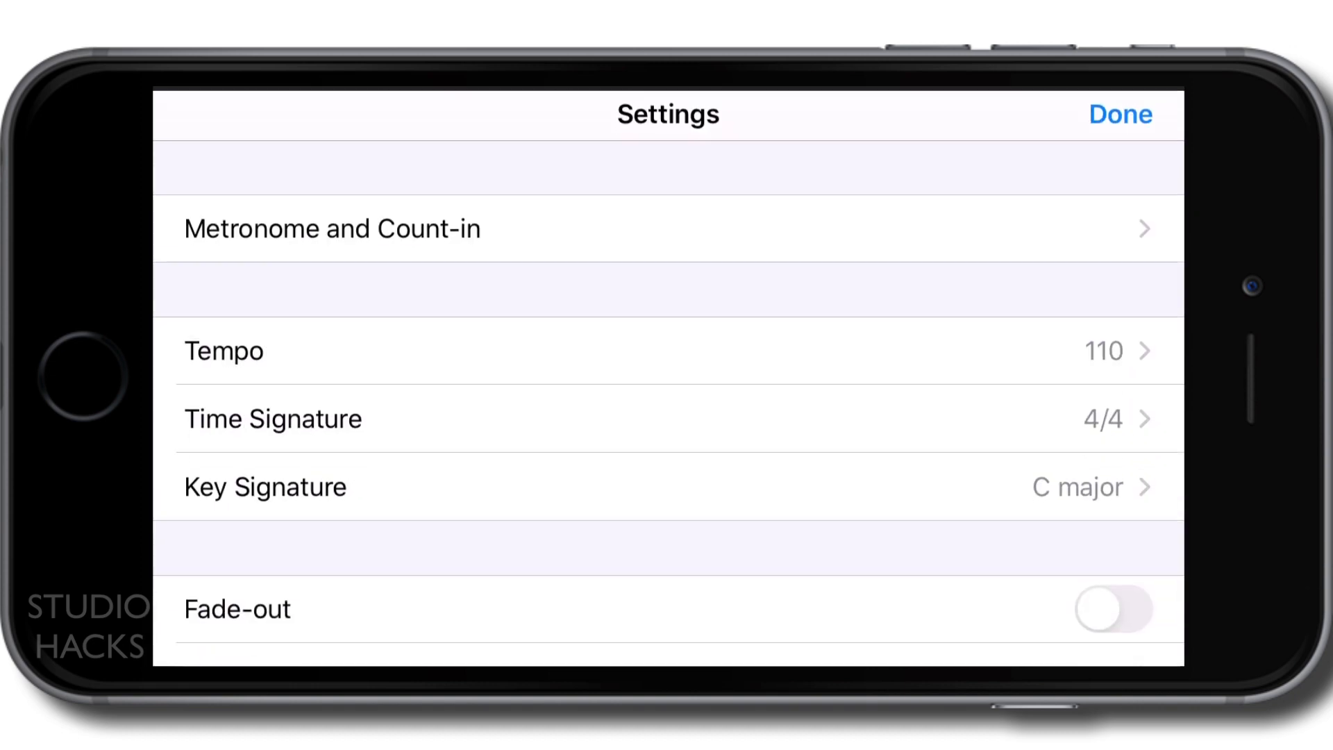
Step: Lower the song tempo from 110 down to 92 in the Tempo page
scroll("down", 3)
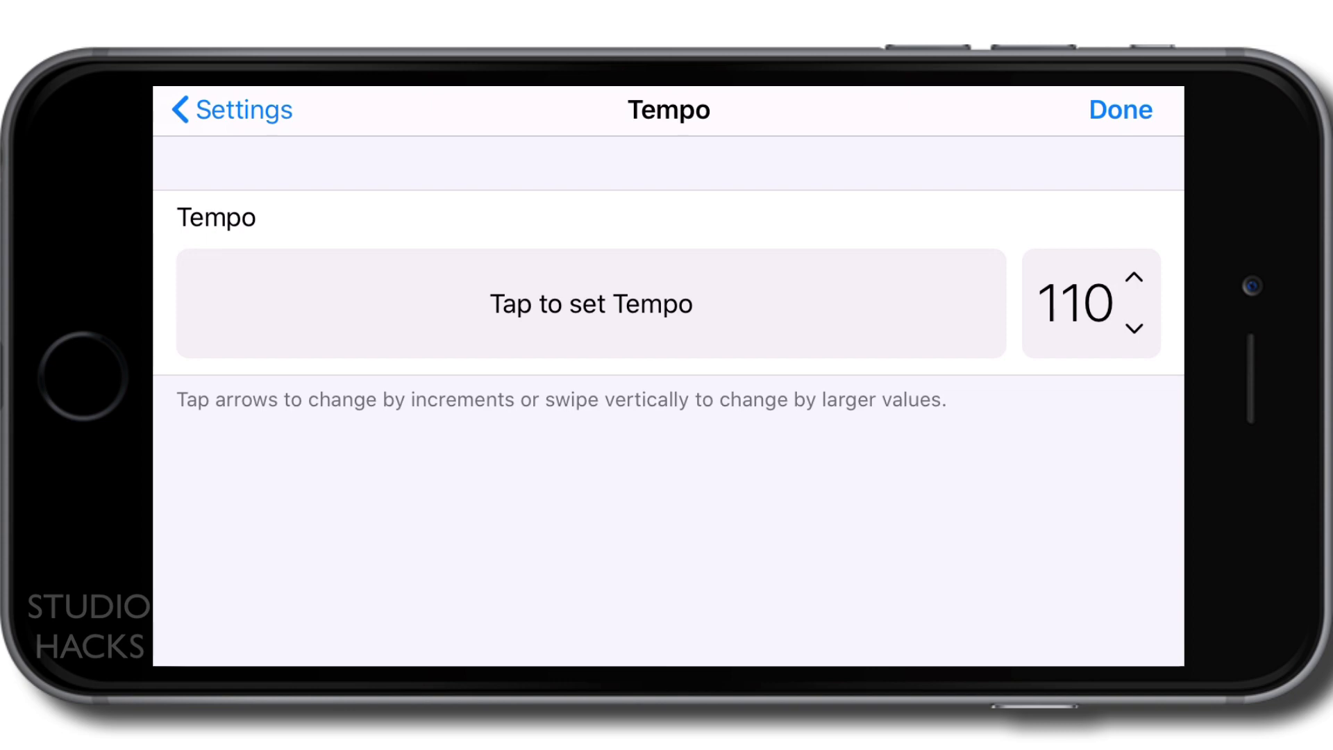
left_click(1136, 326)
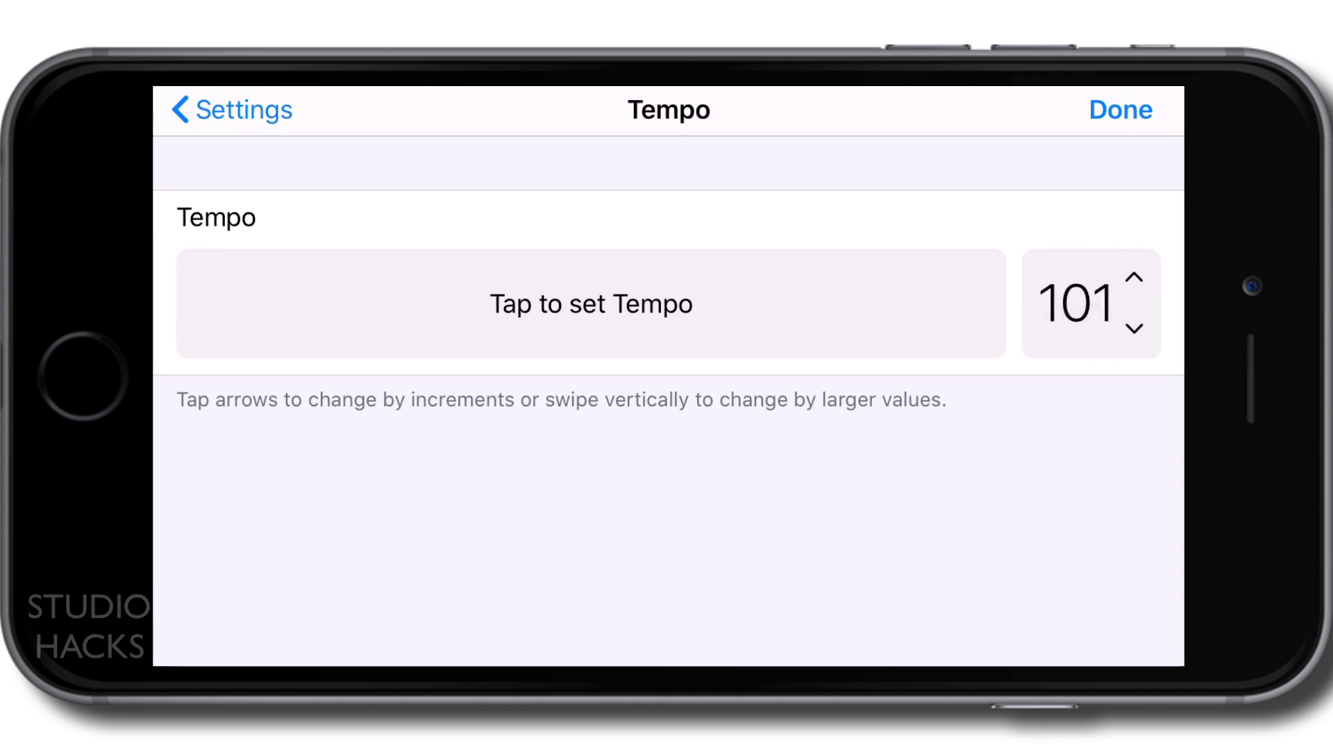
left_click(1136, 328)
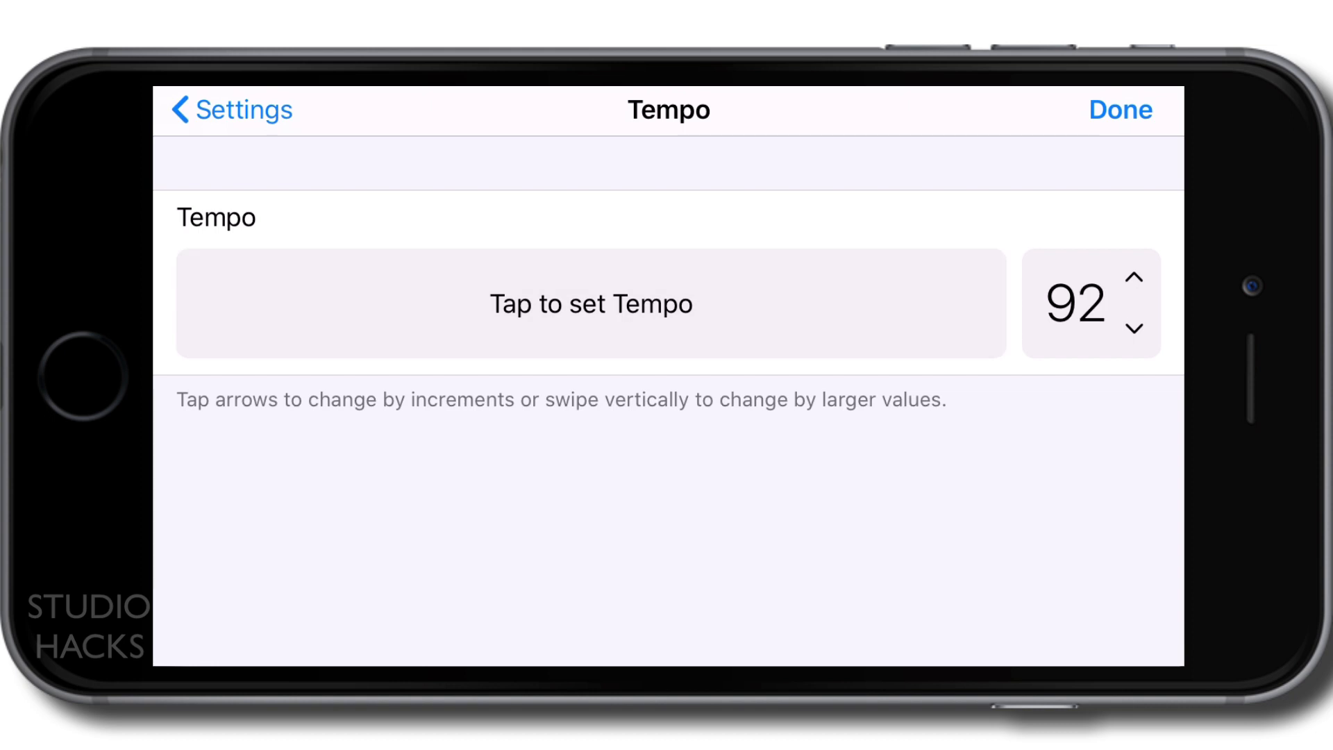
left_click(1134, 294)
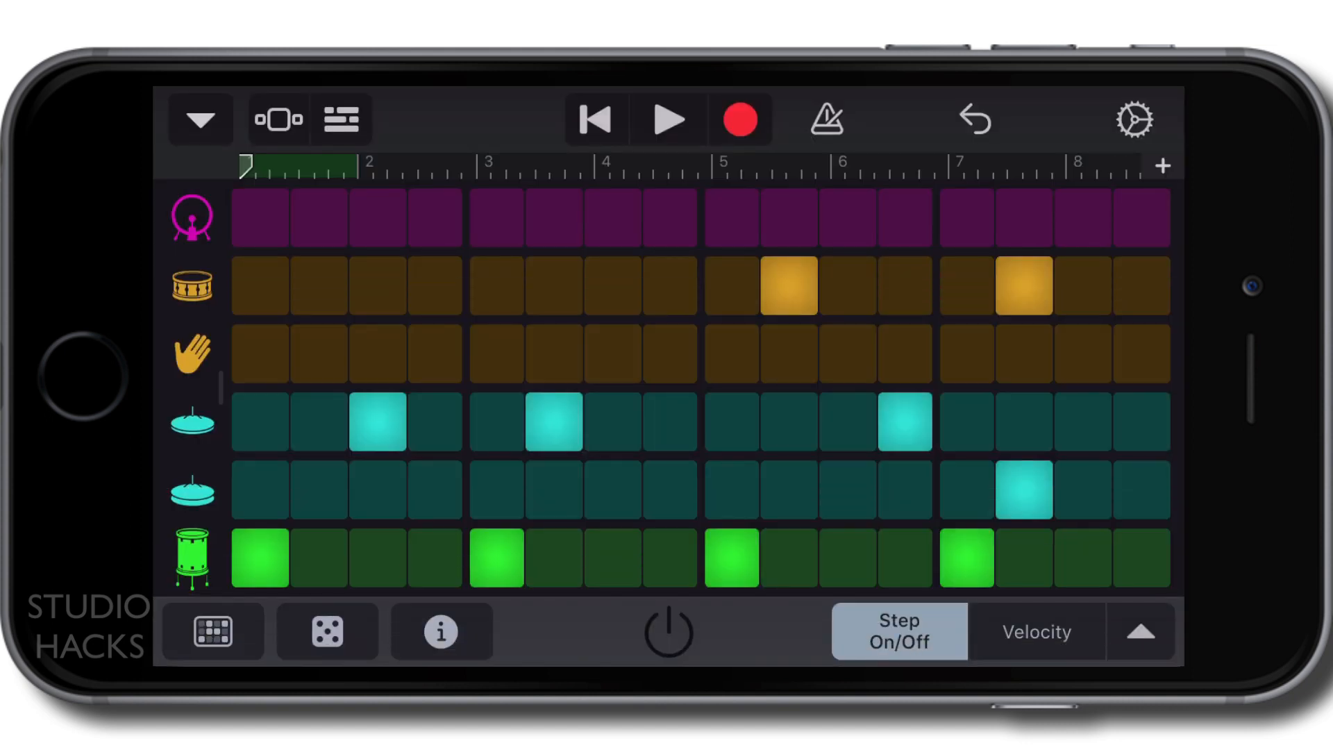
Step: Reopen Song Settings, view Time Signature keeping 4/4, and go back to the list
left_click(1134, 118)
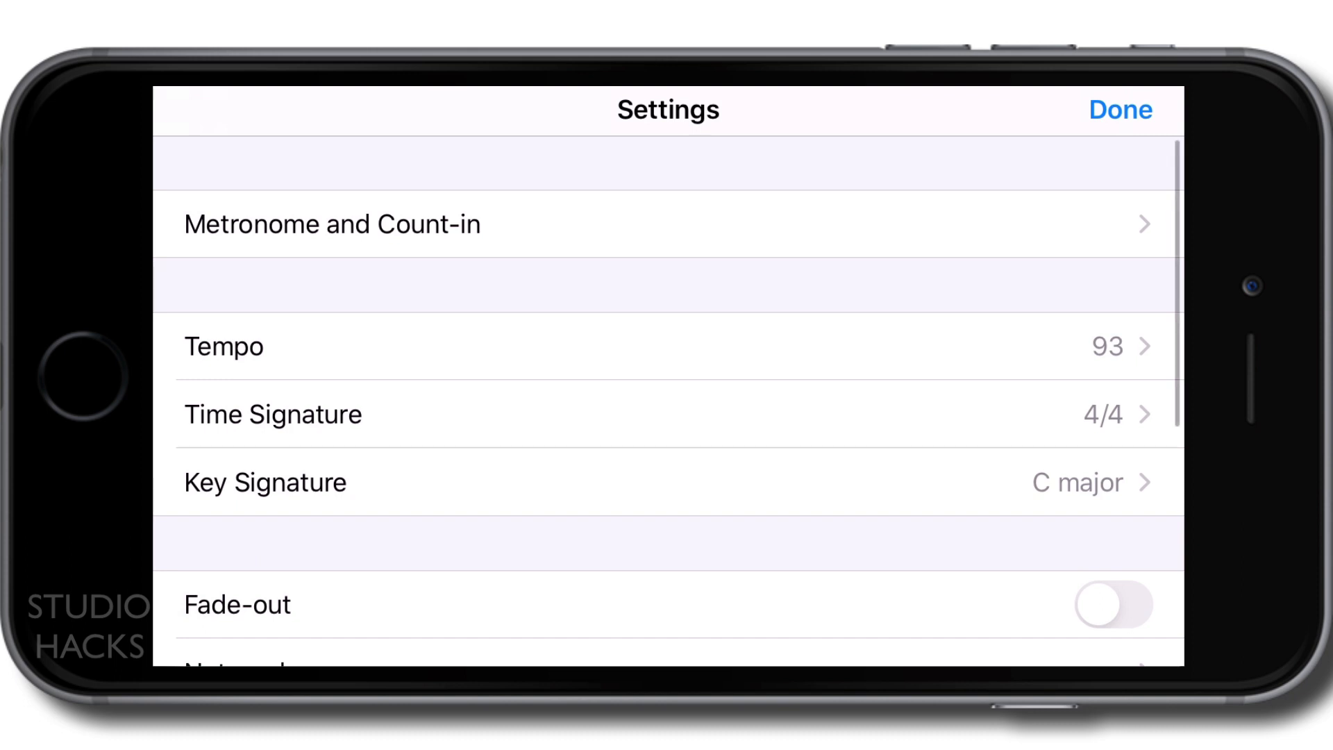
left_click(225, 346)
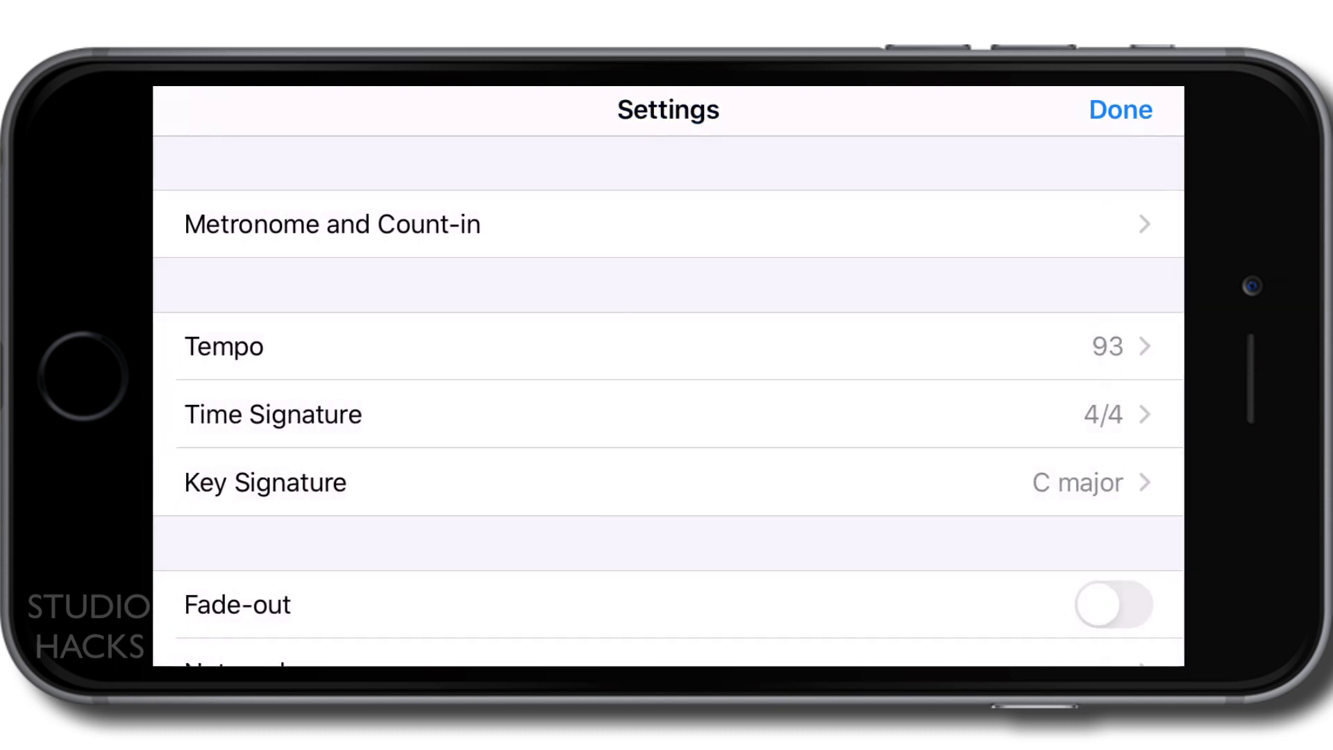
left_click(272, 414)
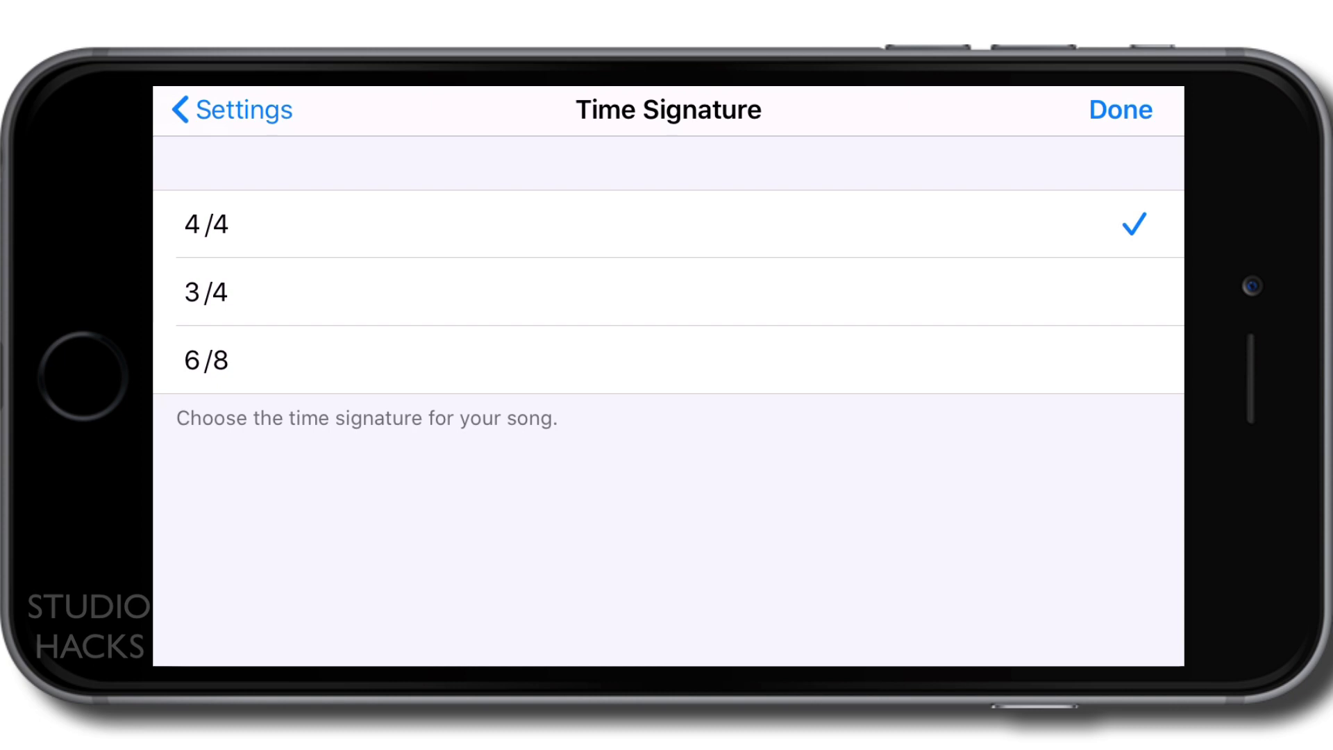
left_click(229, 110)
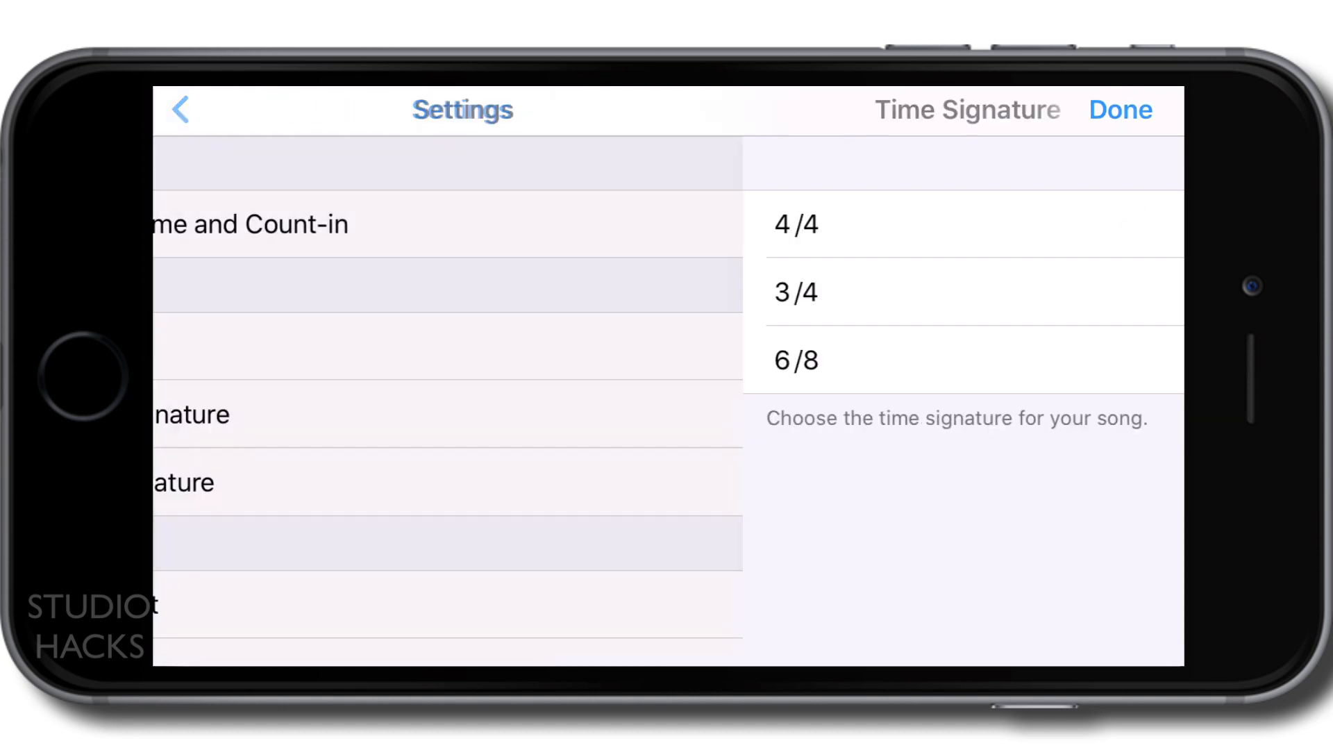
Step: Enter the Key Signature choices to change the key from C major to D minor
left_click(182, 108)
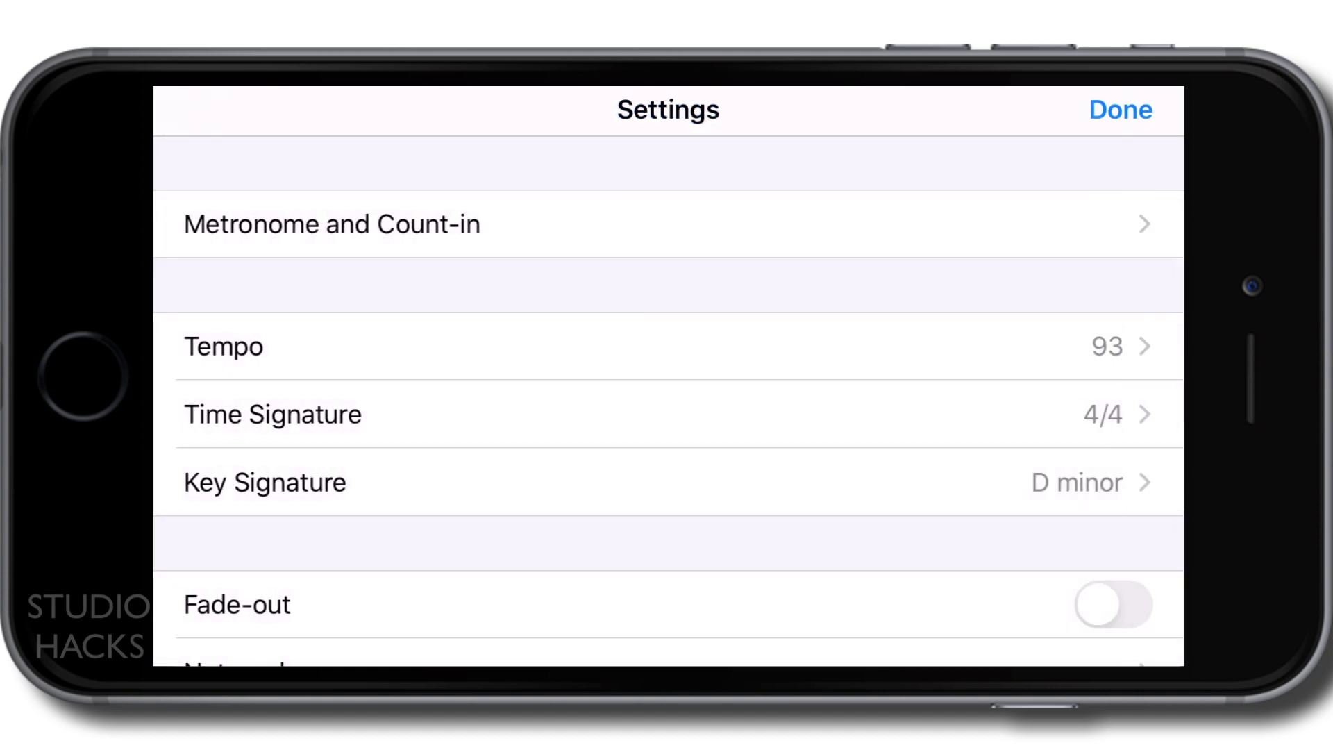
scroll("down", 3)
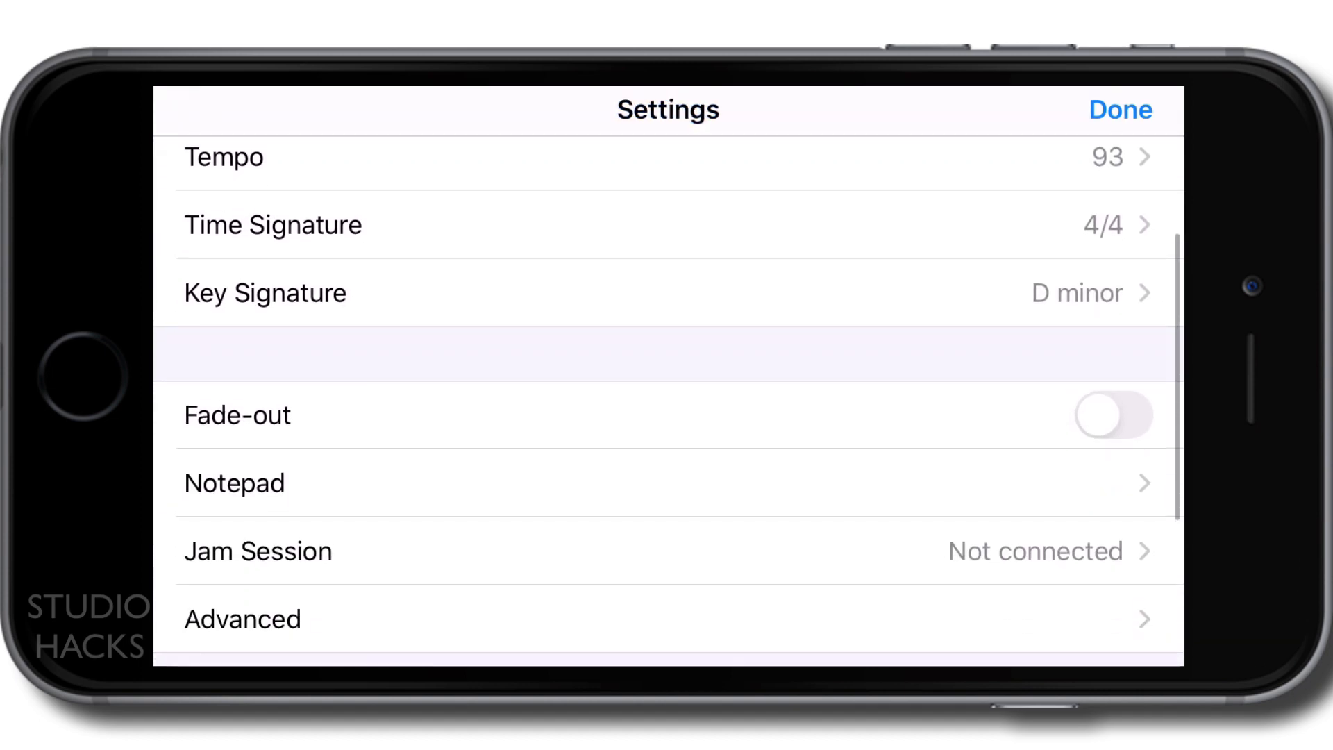
left_click(1114, 414)
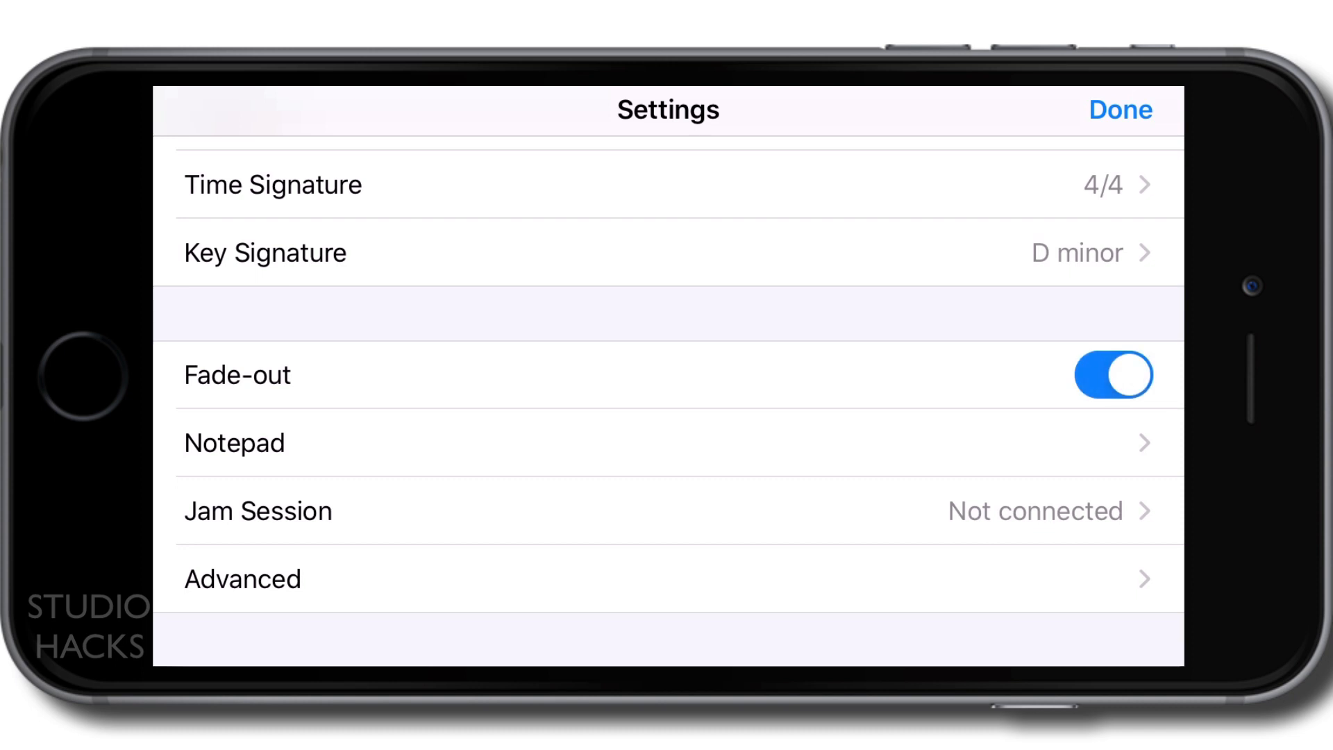
left_click(1114, 375)
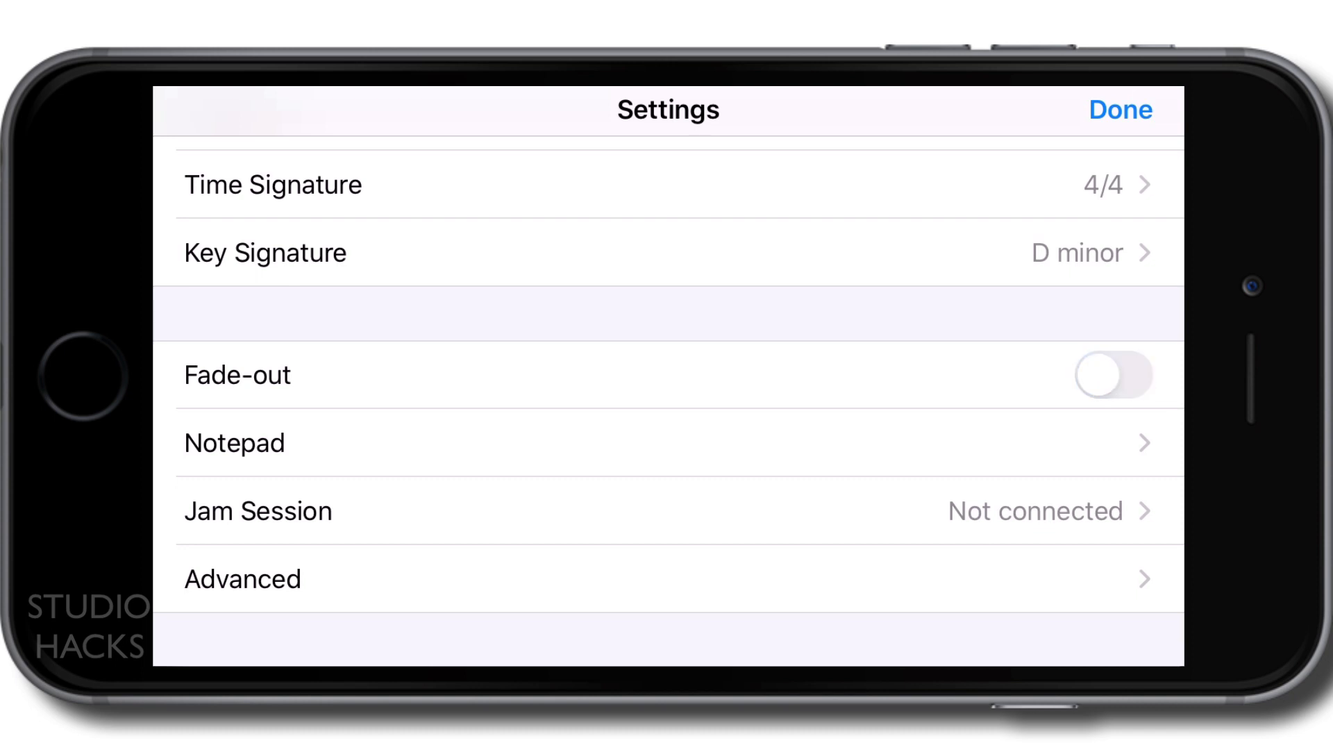
scroll("up", 3)
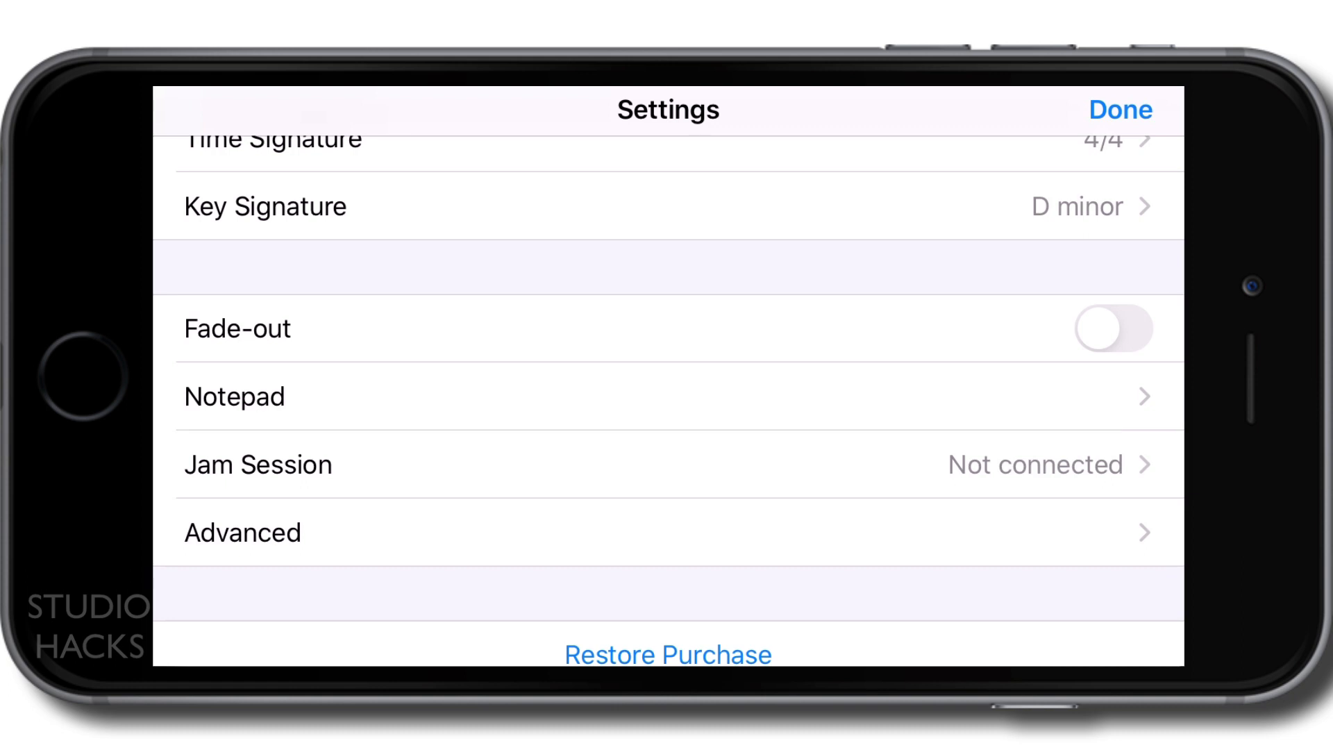
left_click(1111, 329)
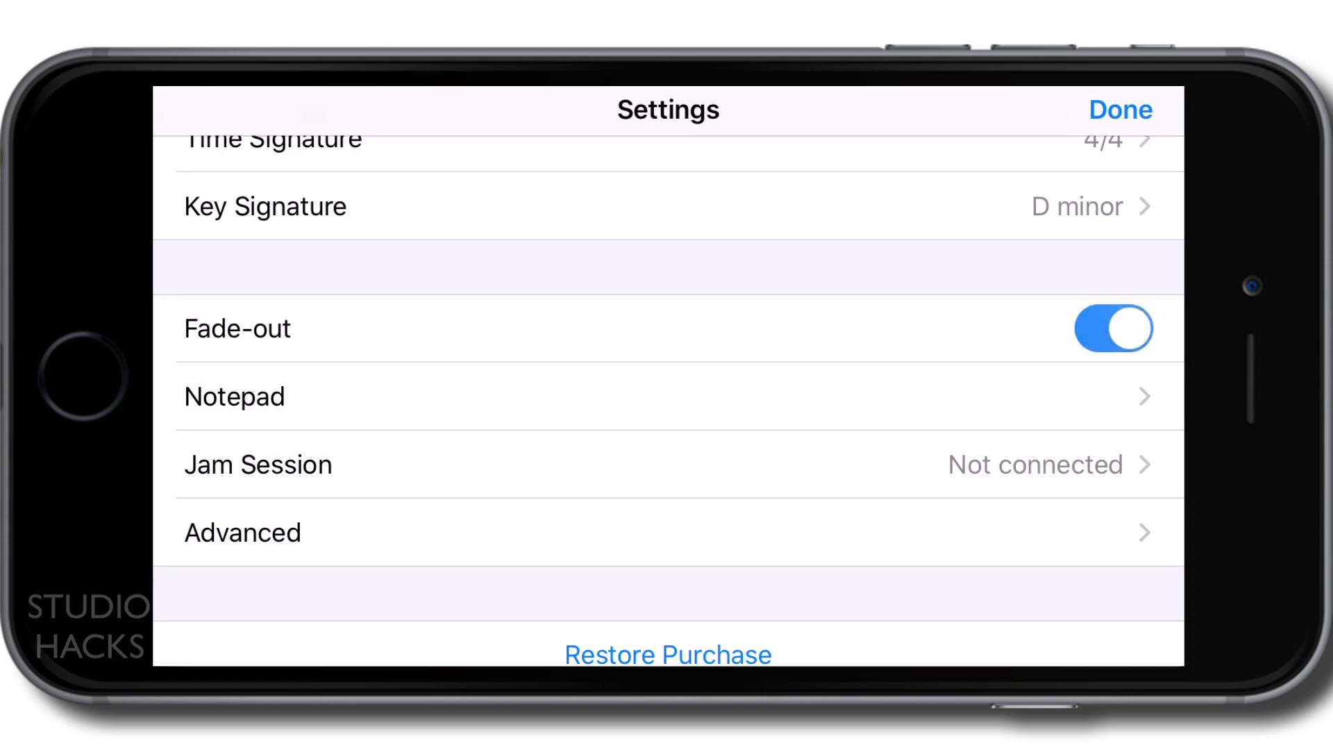
left_click(1112, 328)
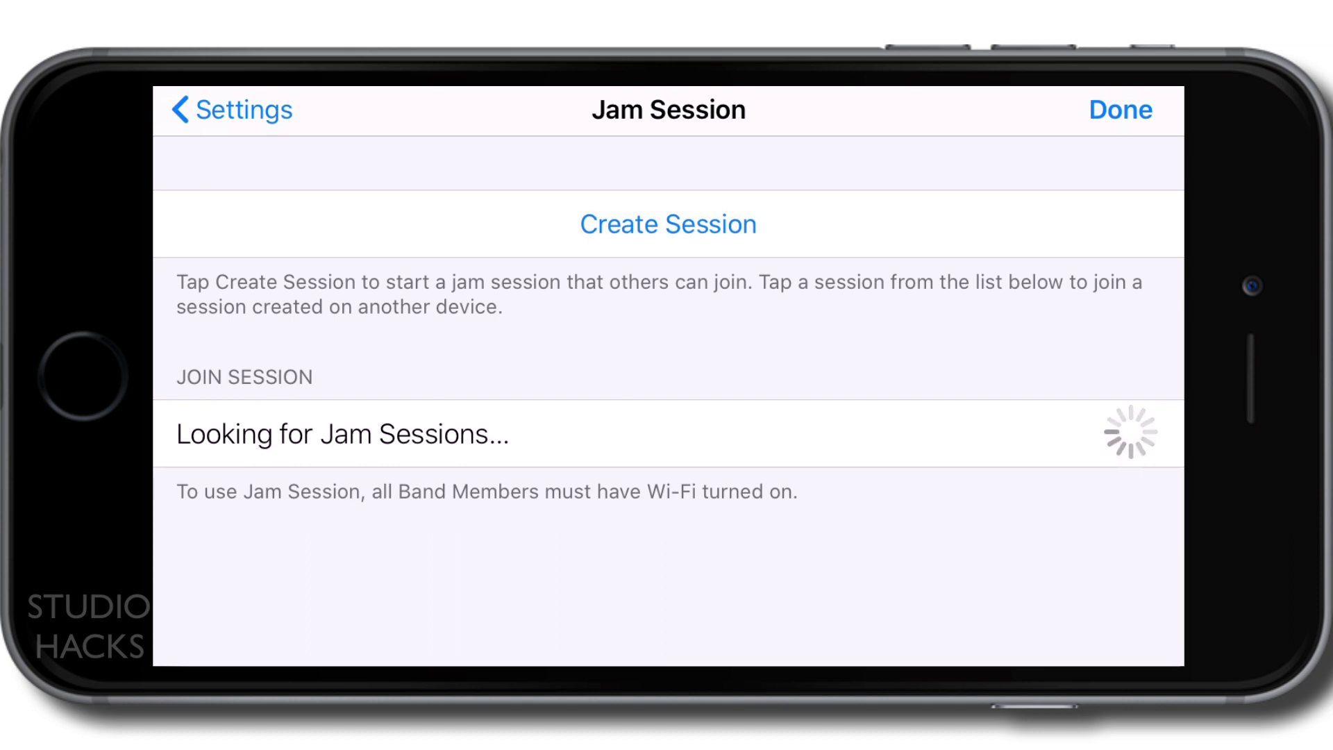
left_click(229, 110)
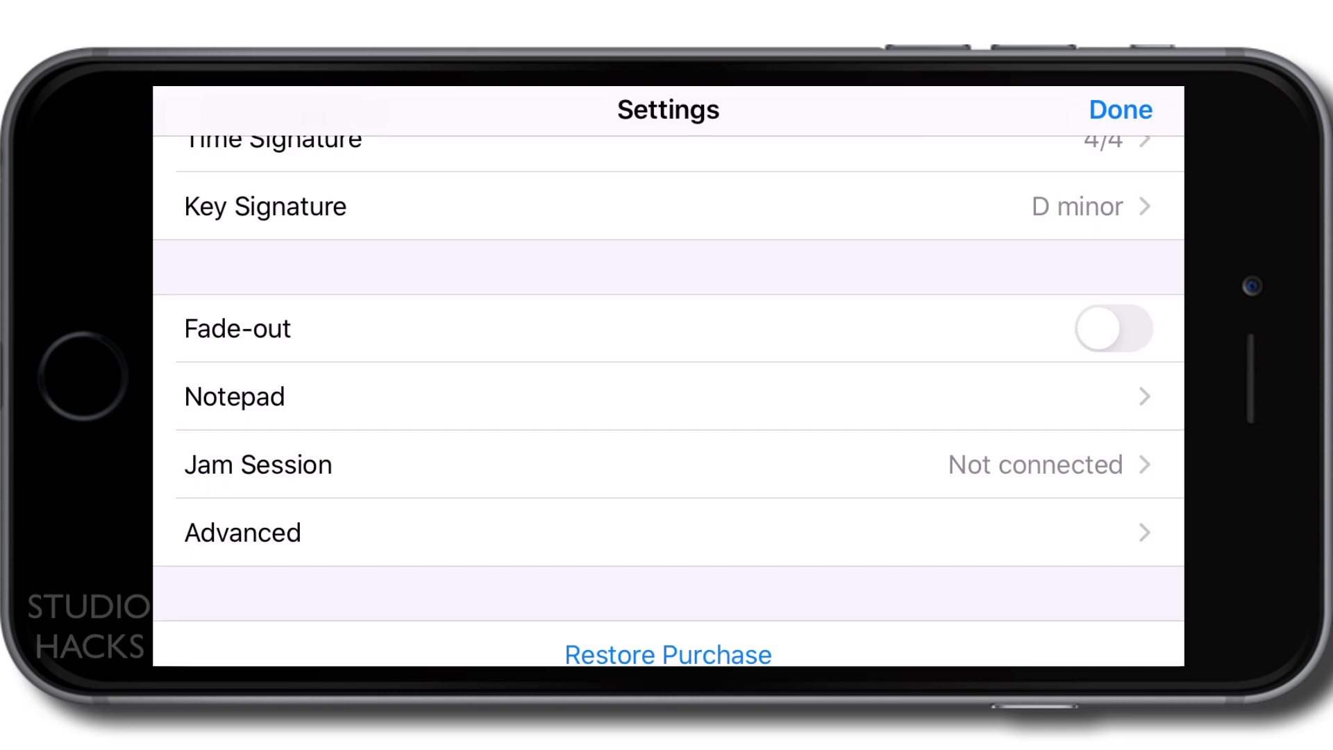
Step: In Advanced settings, switch multi-track recording on and back off
scroll("down", 3)
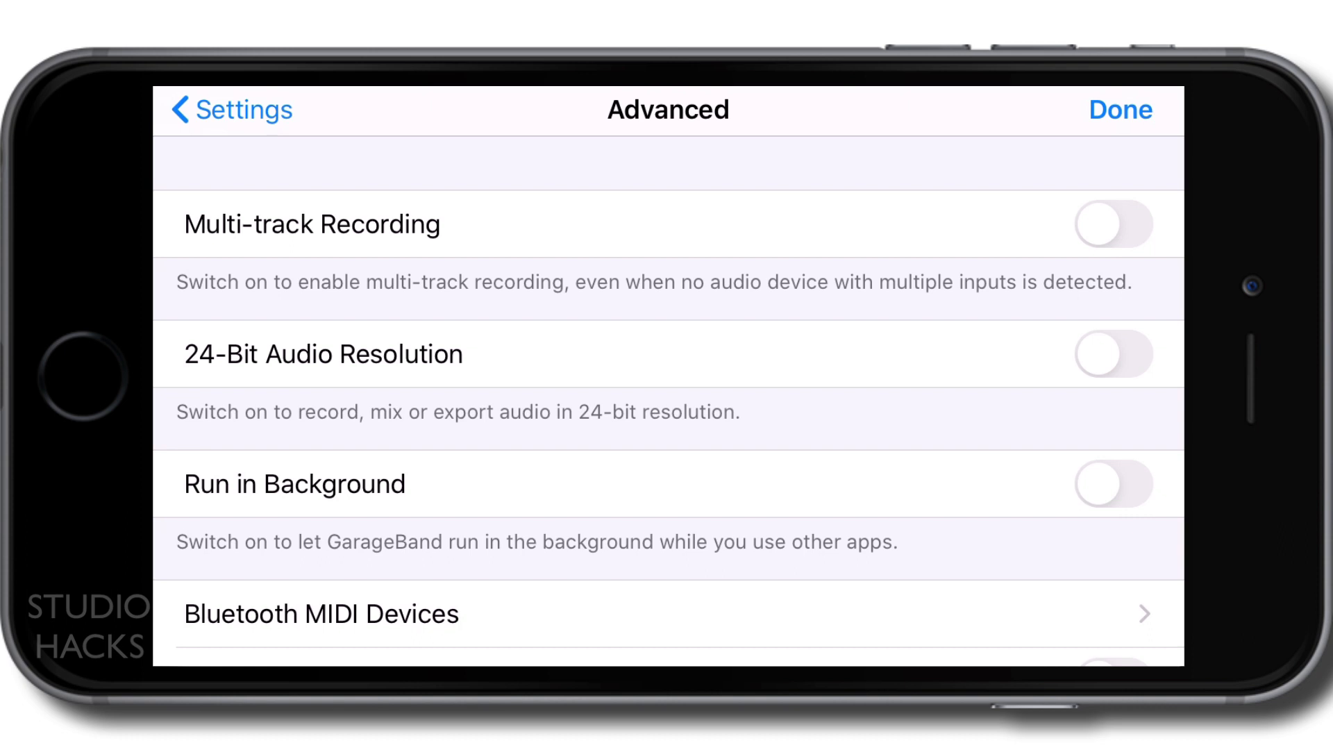
left_click(1114, 224)
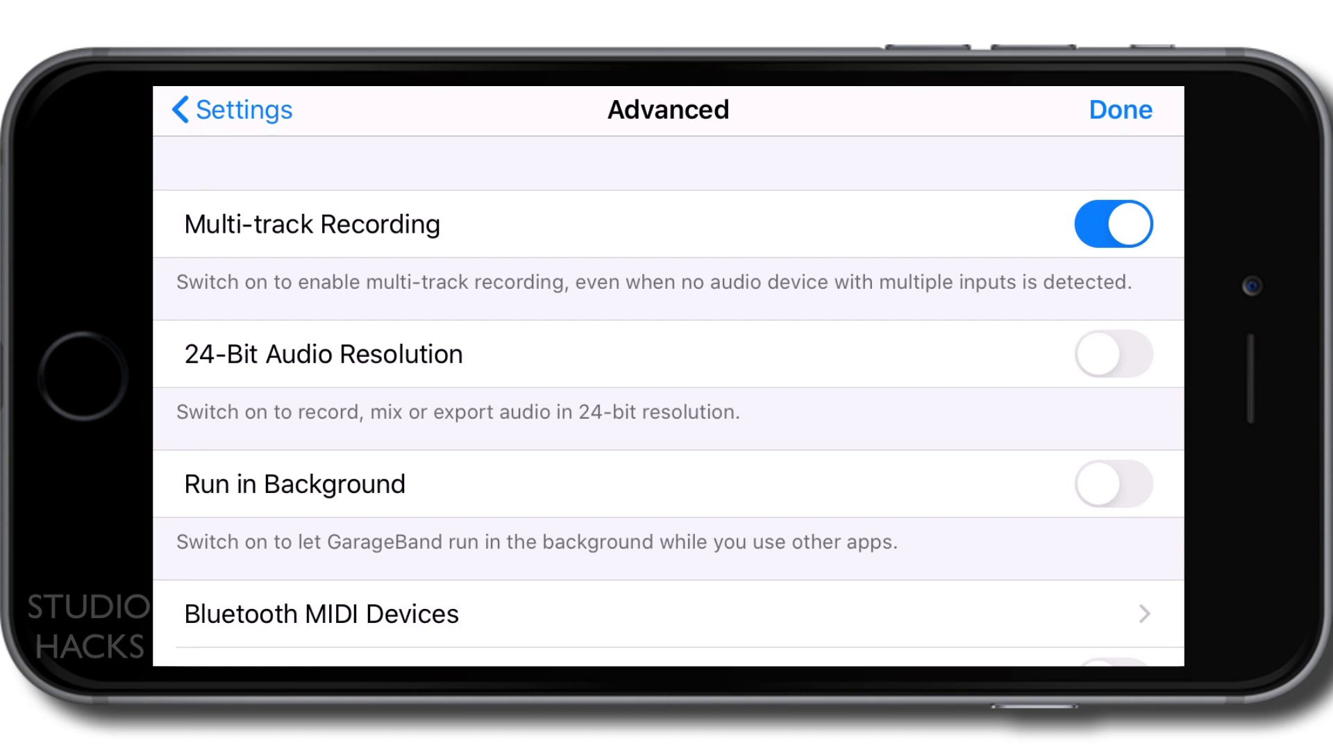
left_click(1114, 224)
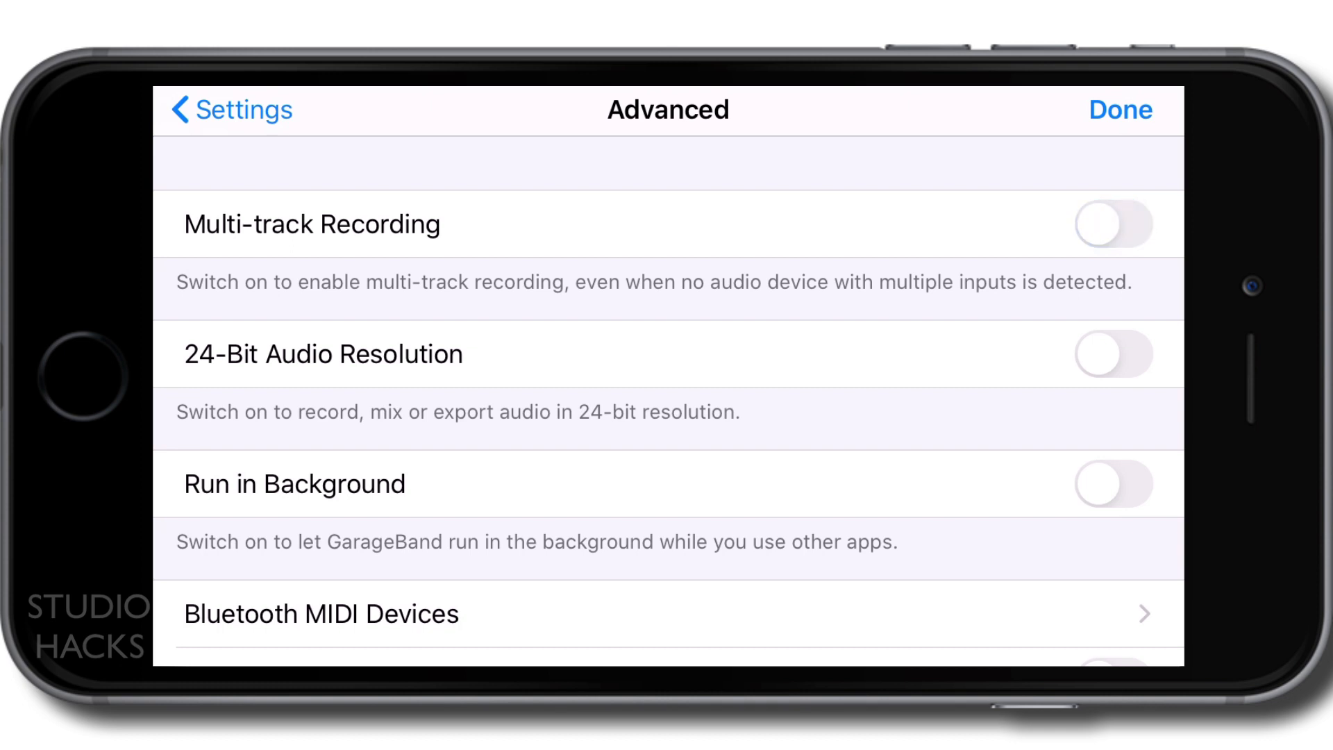
Step: Toggle 24-Bit Audio Resolution on, off, then leave it on
left_click(1114, 354)
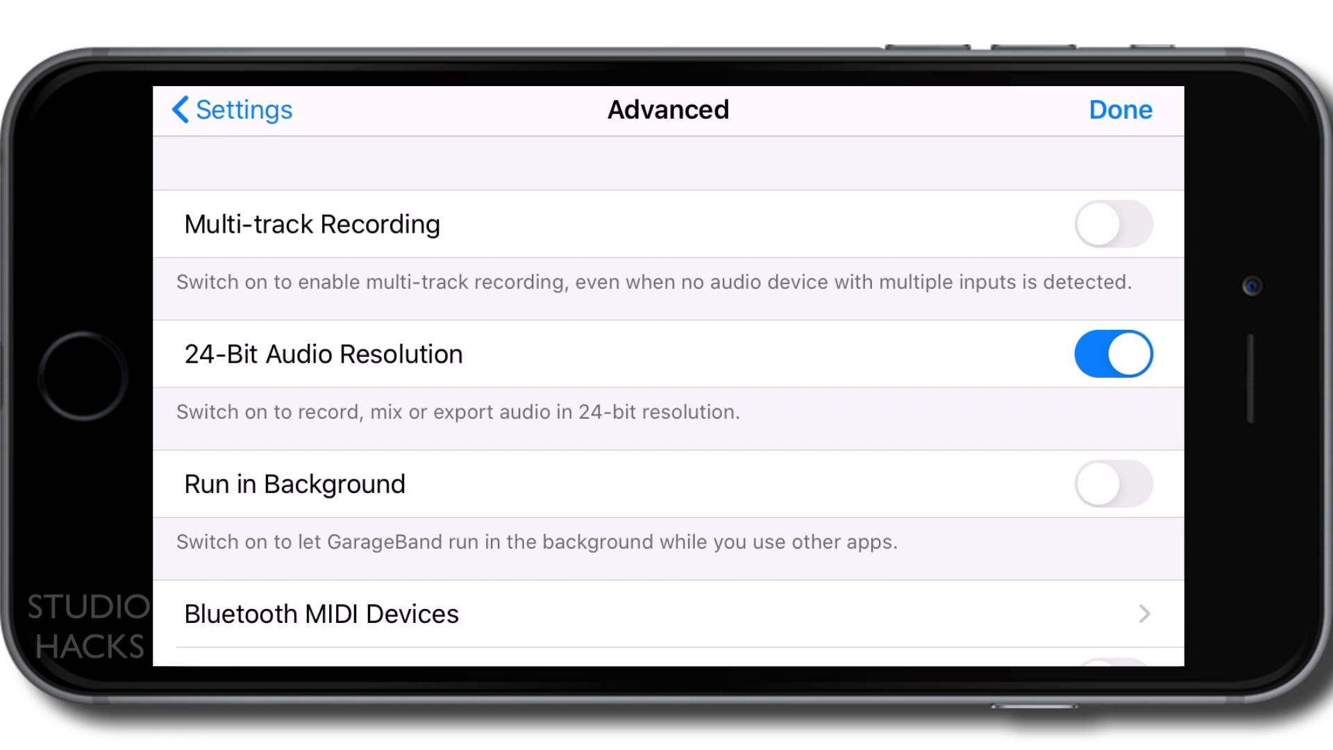
left_click(1112, 355)
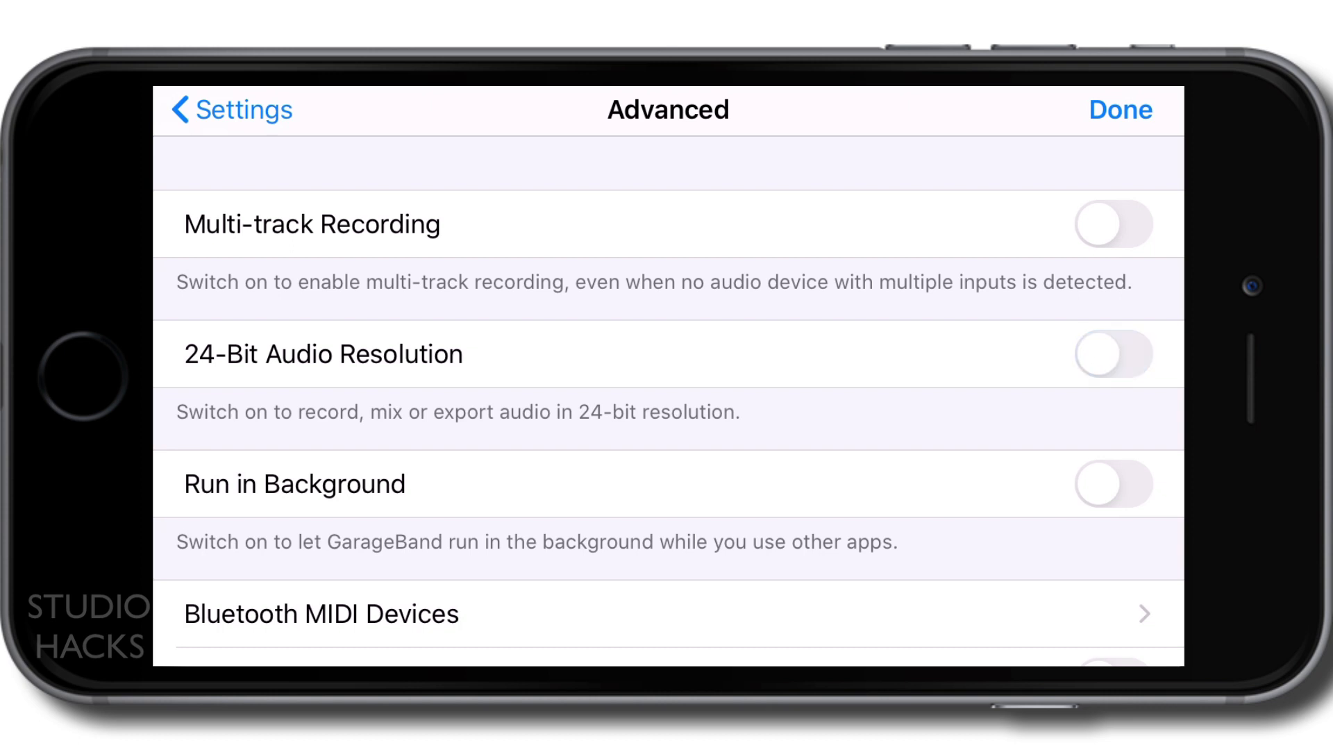
left_click(1112, 354)
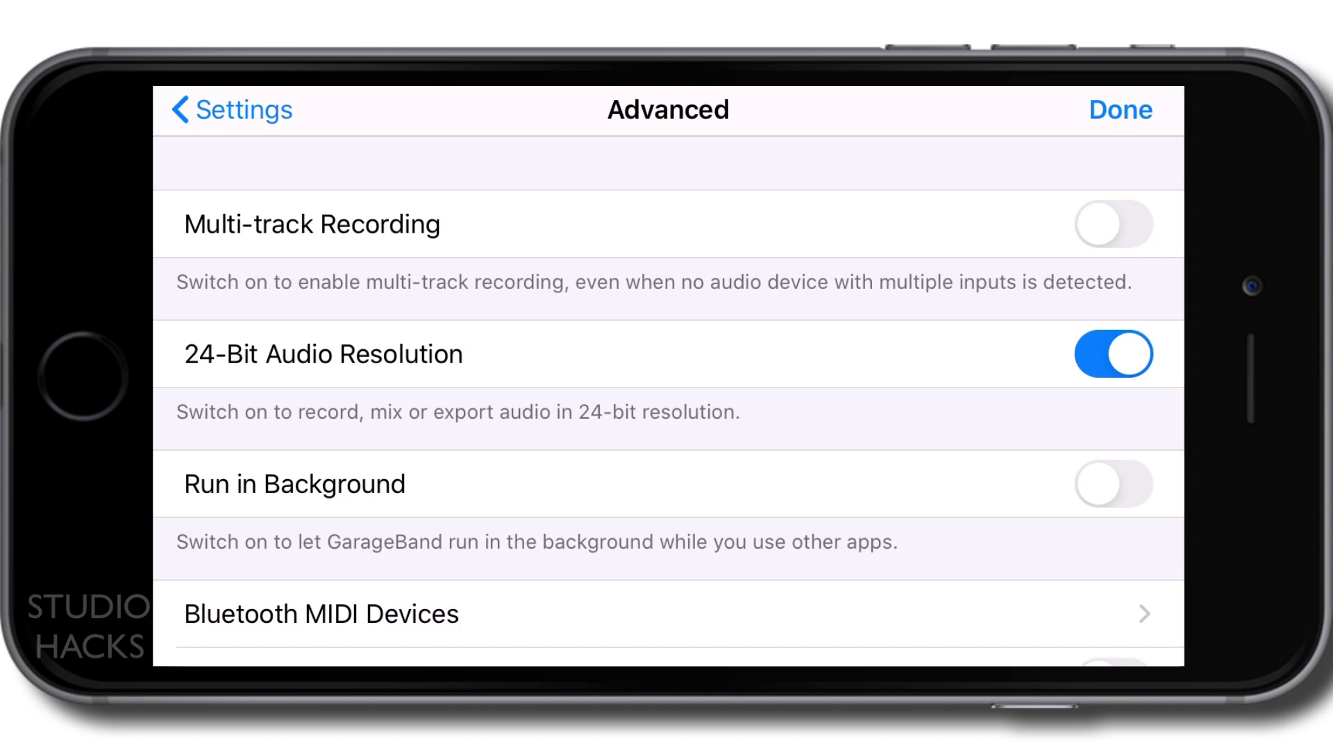
scroll("down", 3)
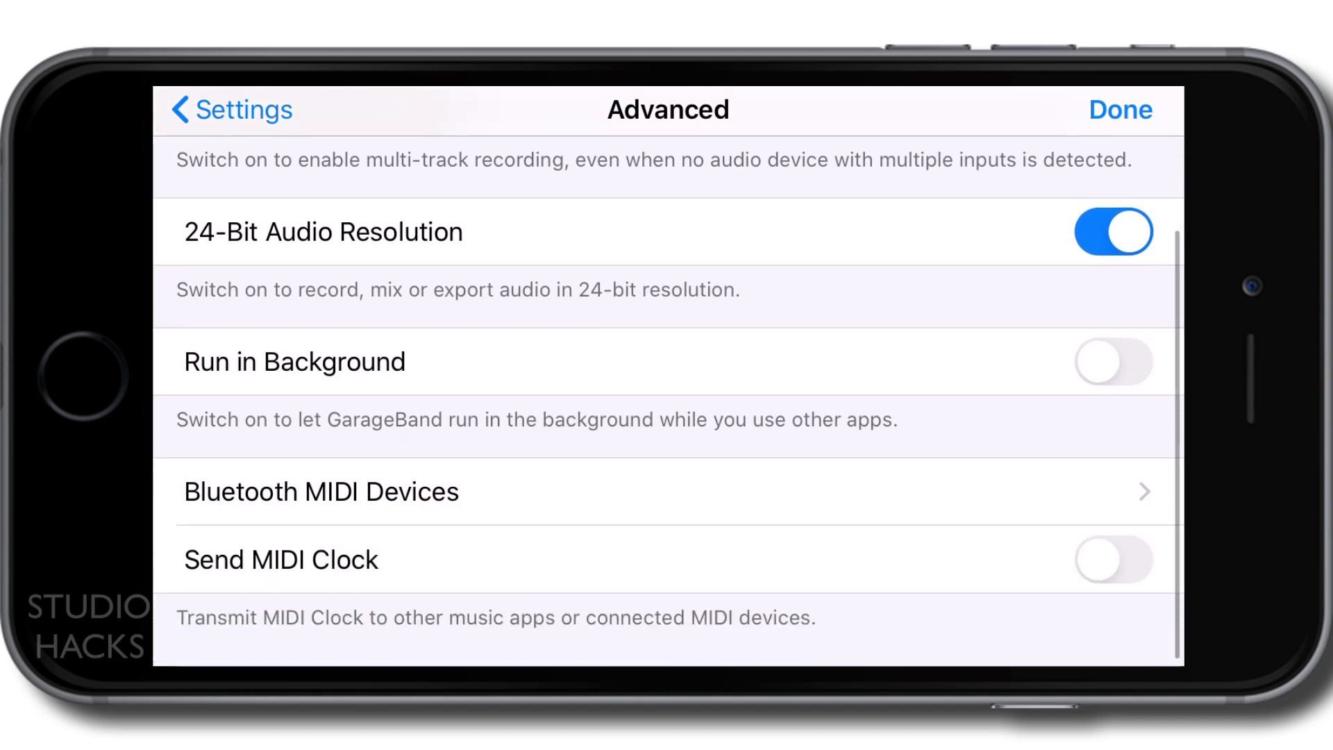
left_click(1113, 363)
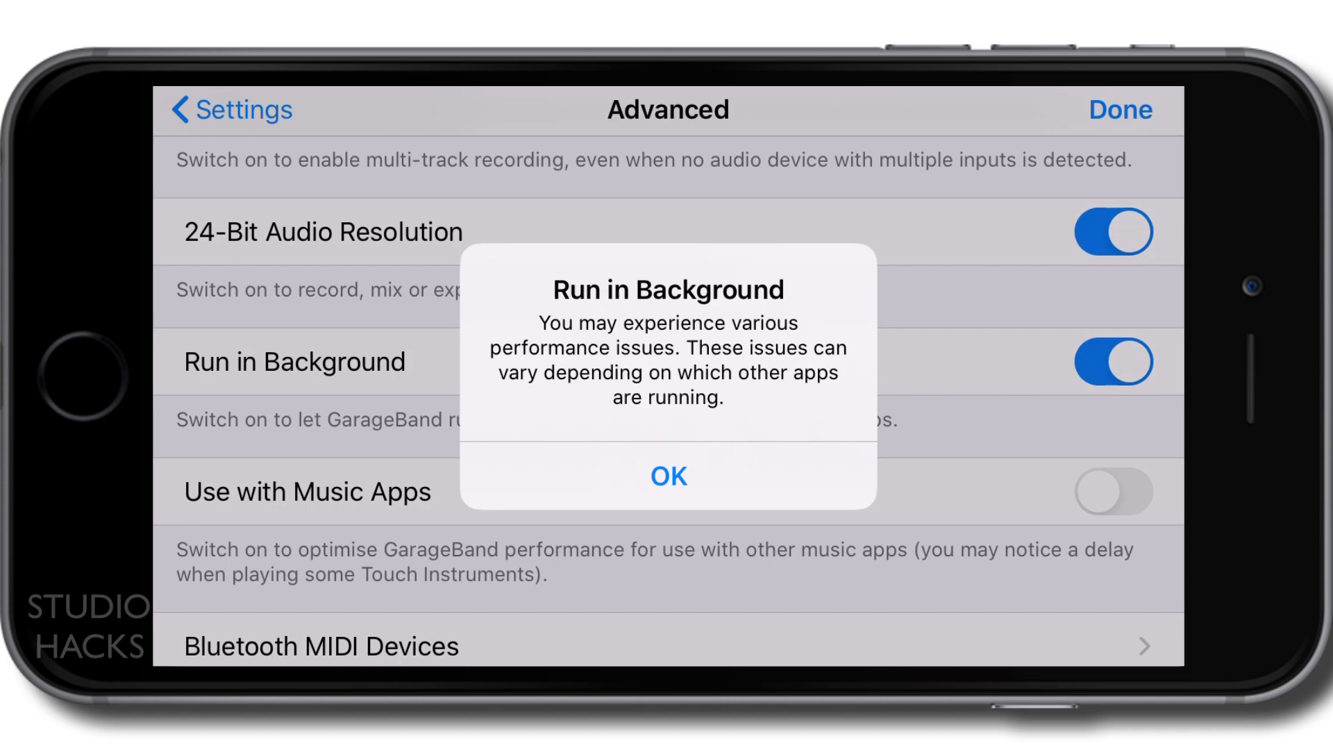
left_click(668, 475)
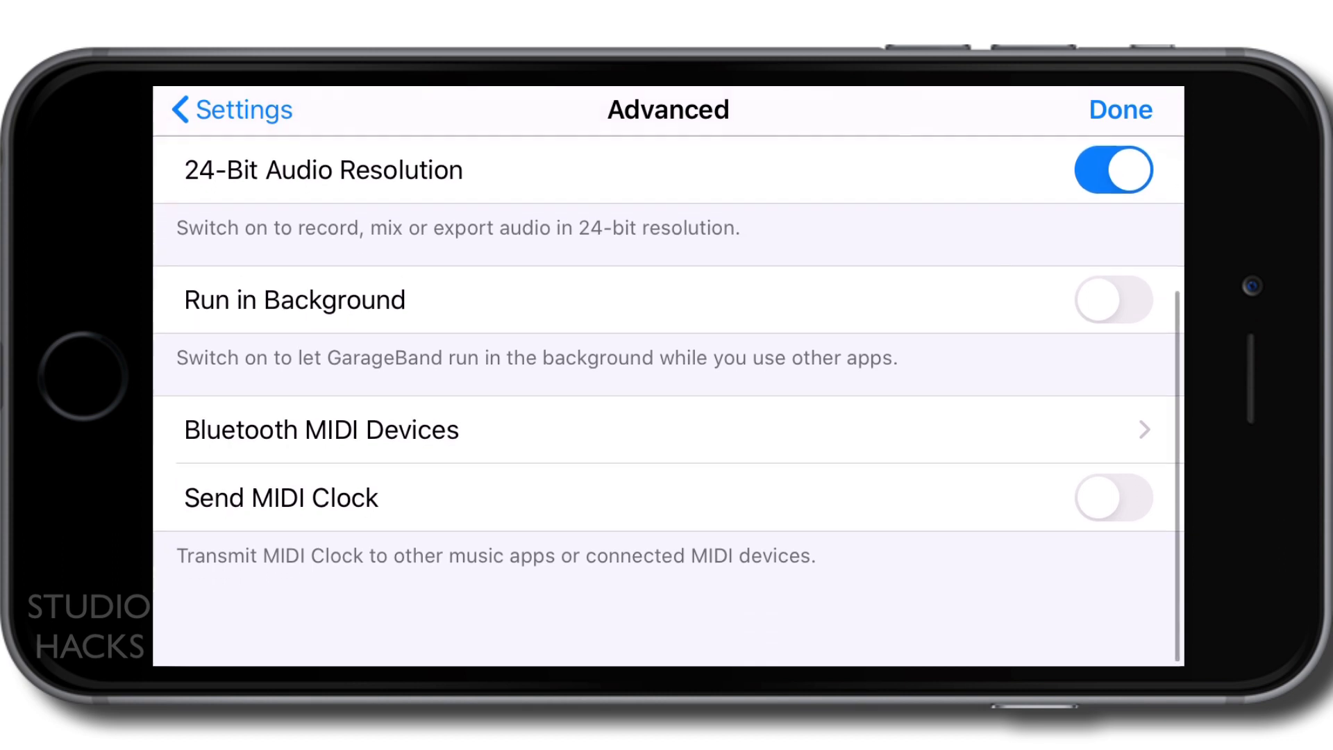
scroll("down", 3)
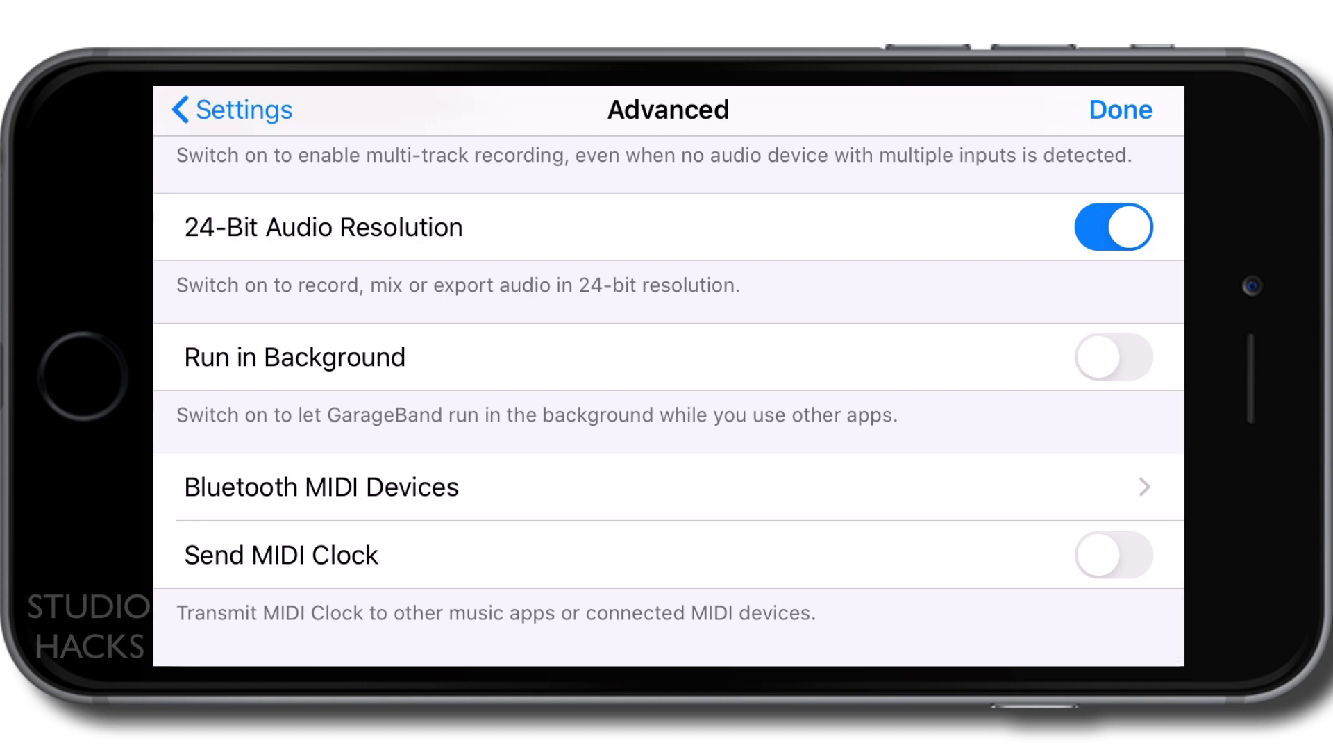
left_click(321, 487)
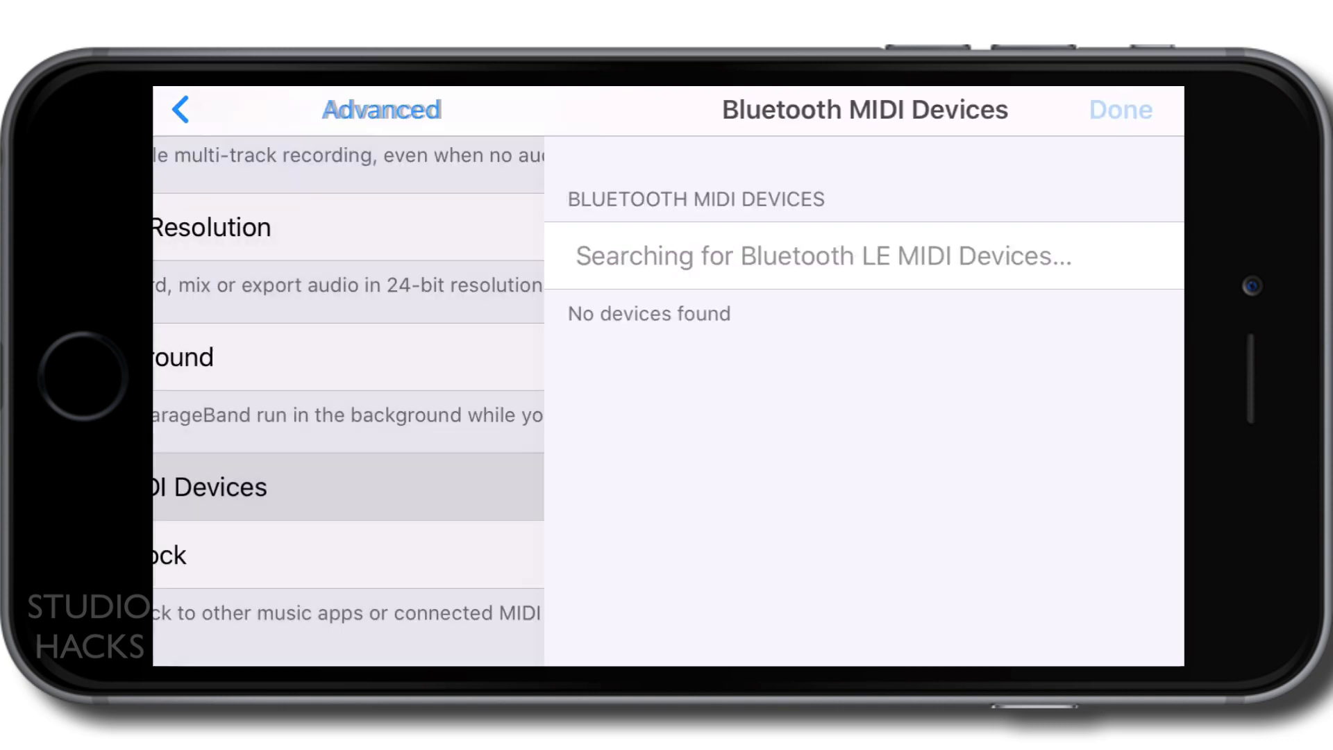
left_click(180, 110)
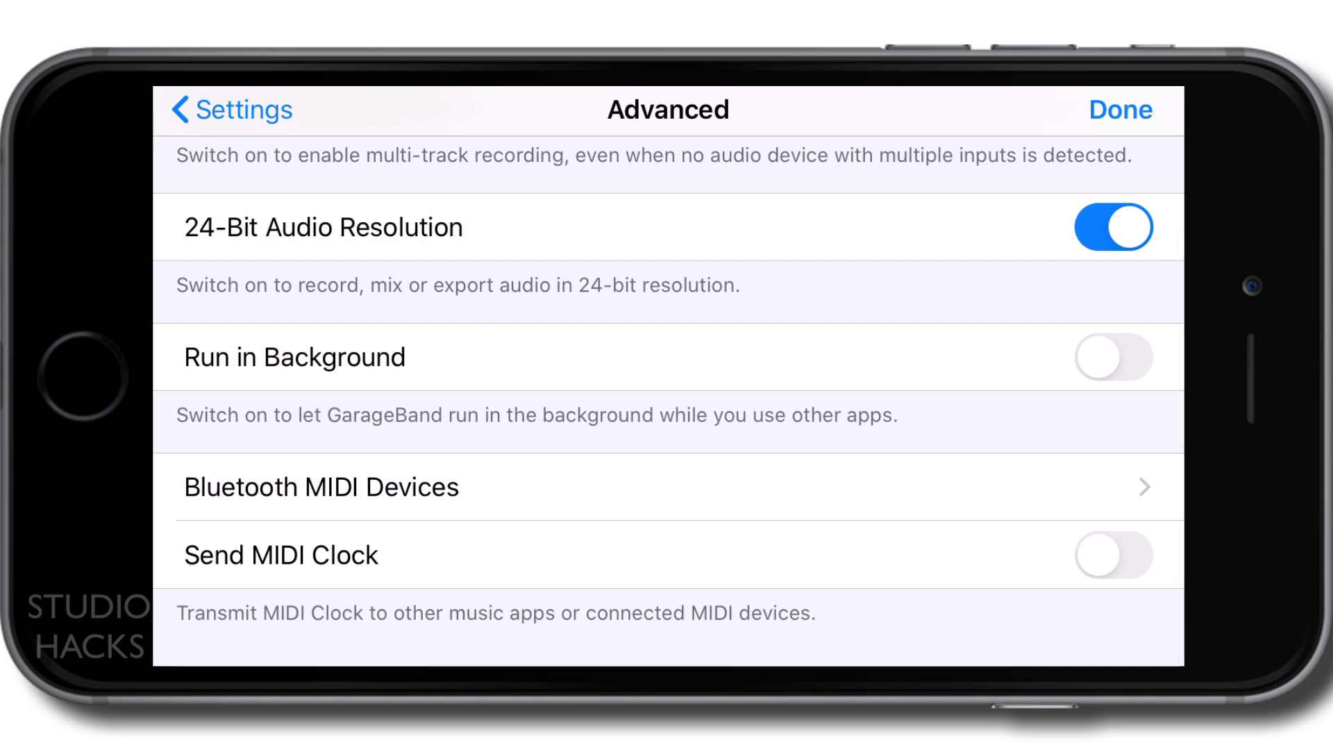
left_click(322, 488)
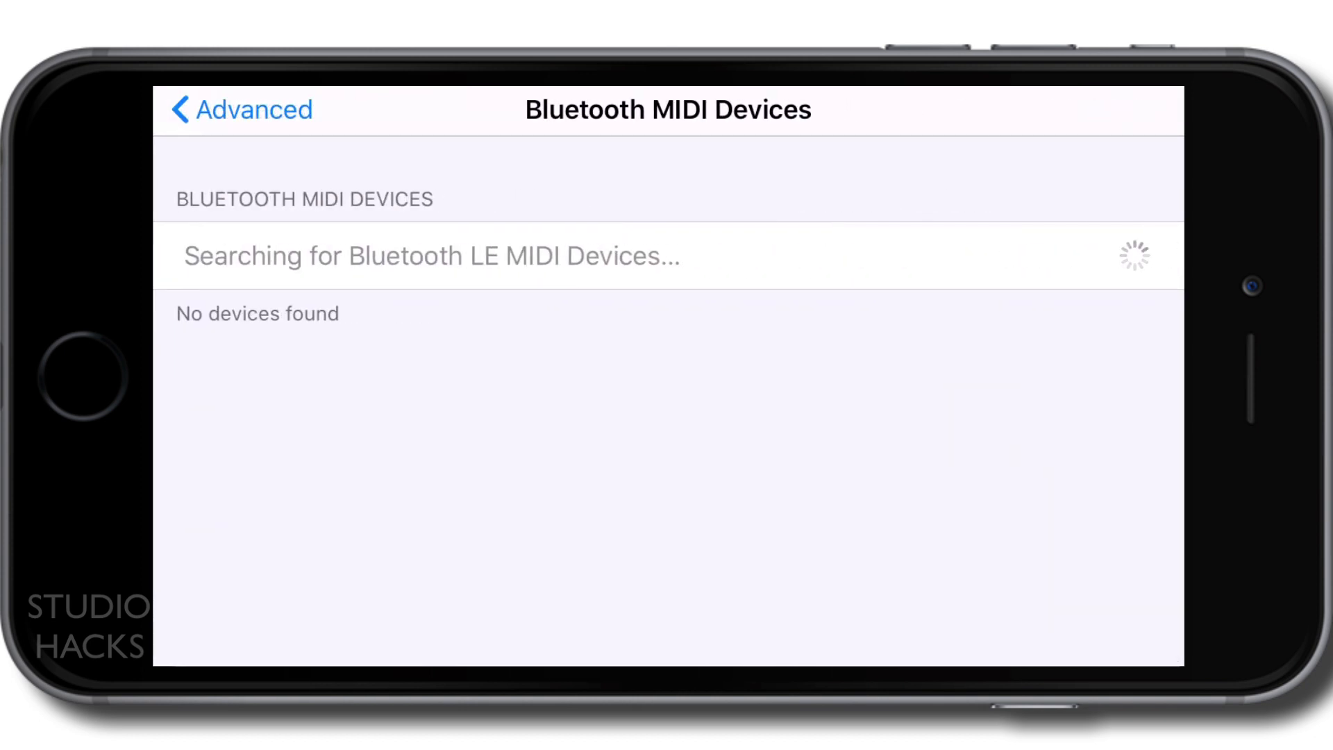
left_click(236, 109)
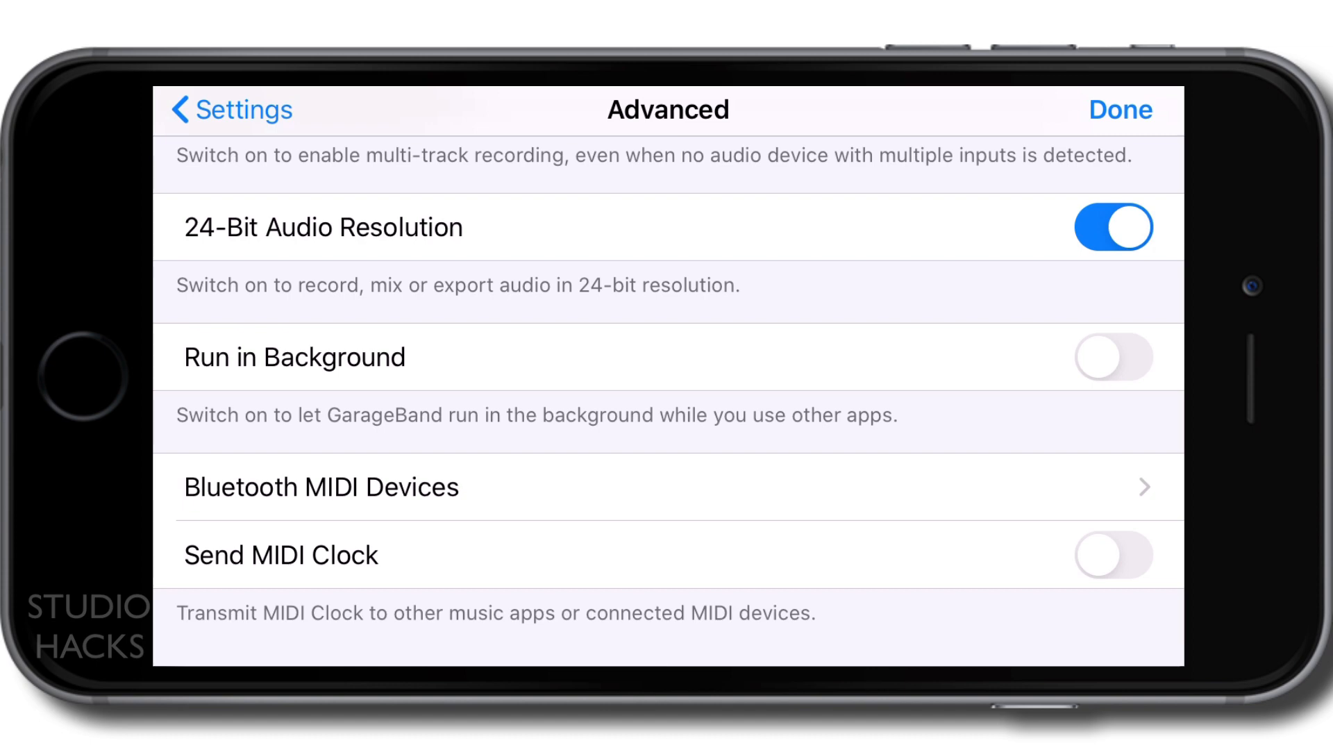
Step: Go back from Advanced to the main list showing tempo 93, 4/4, D minor, fade-out off
scroll("down", 3)
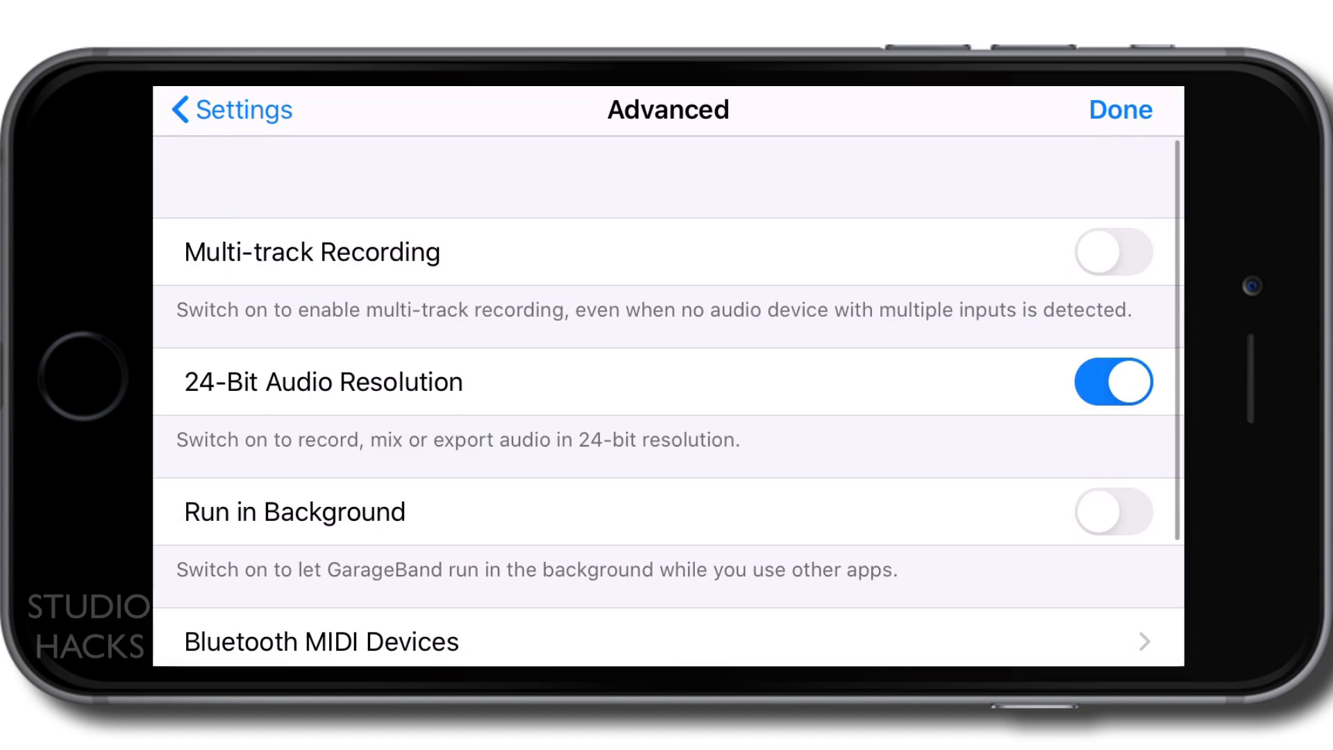
left_click(215, 111)
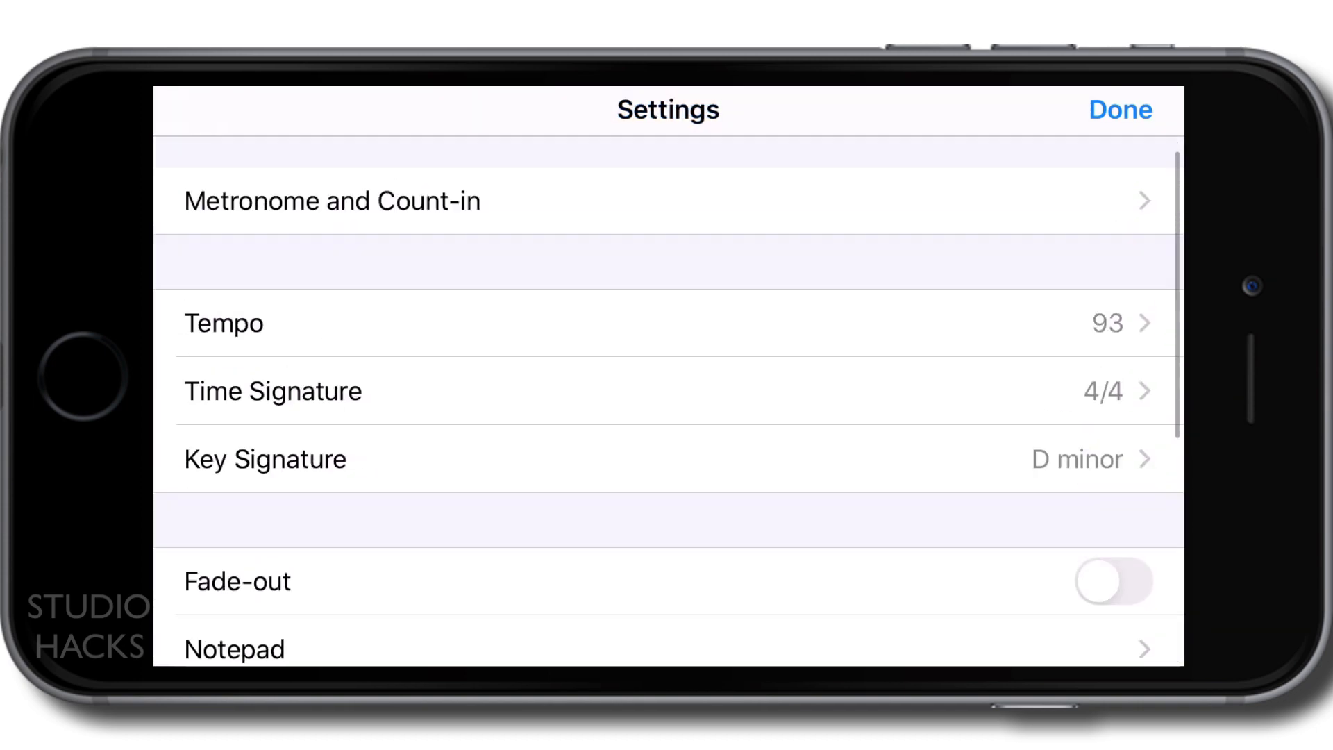
scroll("down", 3)
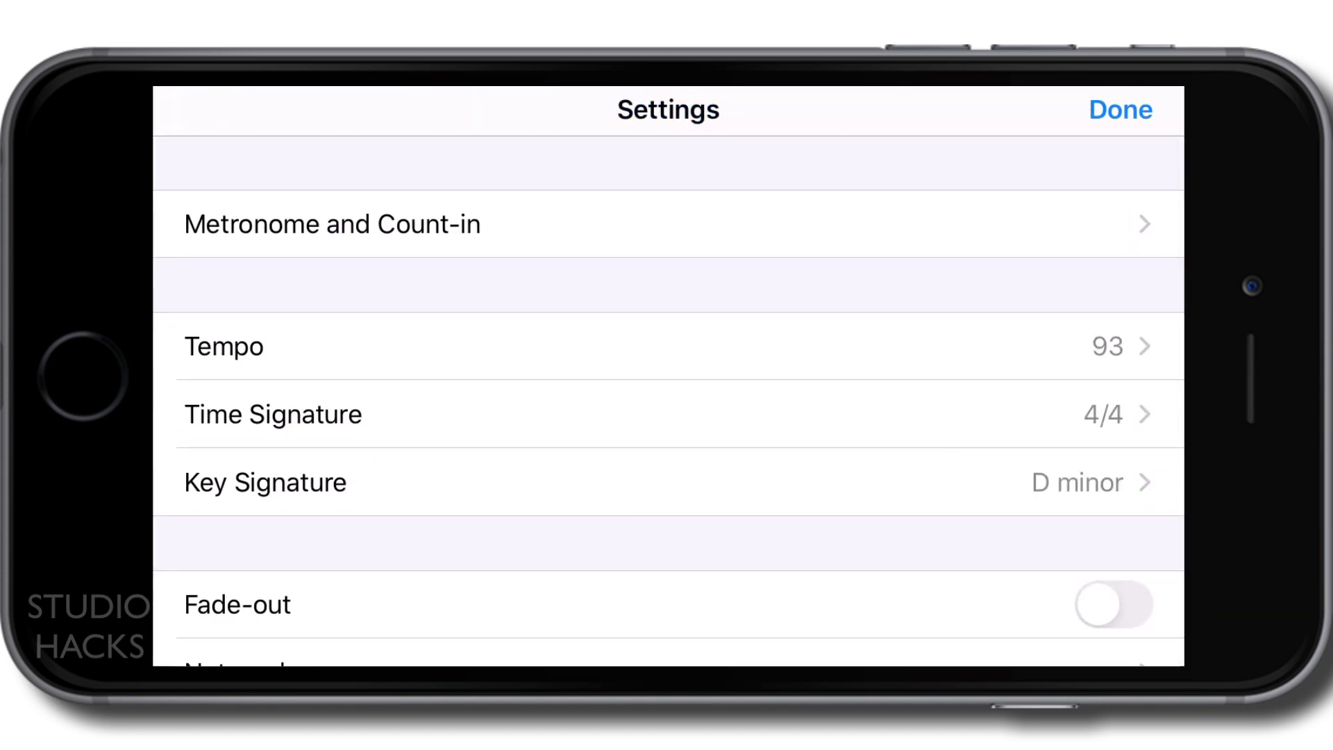